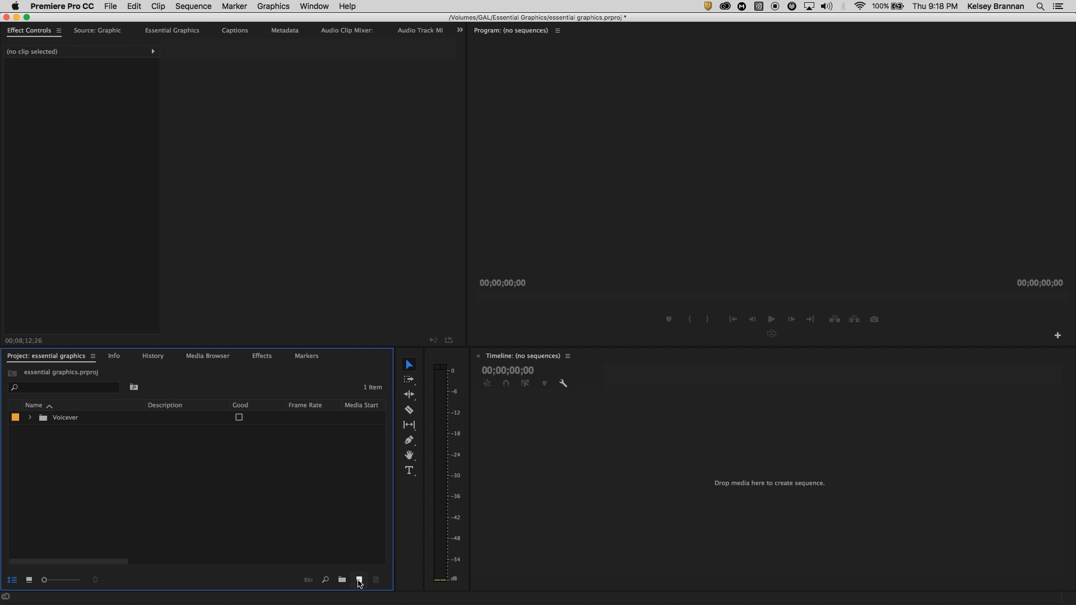
Create a blank 1920×1080 legacy title, Title 02, and close the Title Designer
click(358, 581)
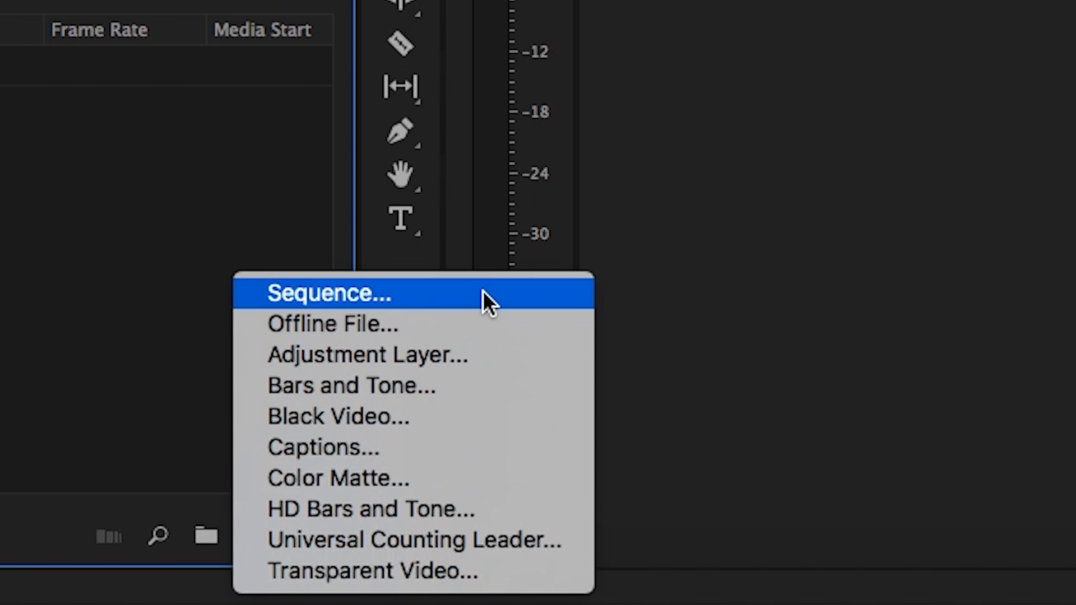
mouse_move(549, 571)
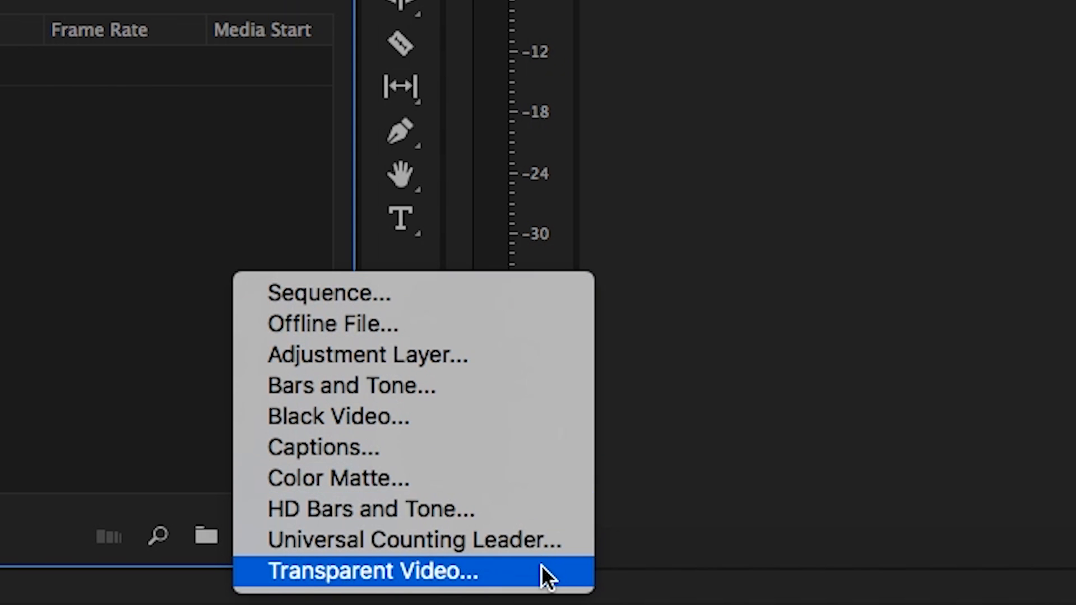
mouse_move(532, 293)
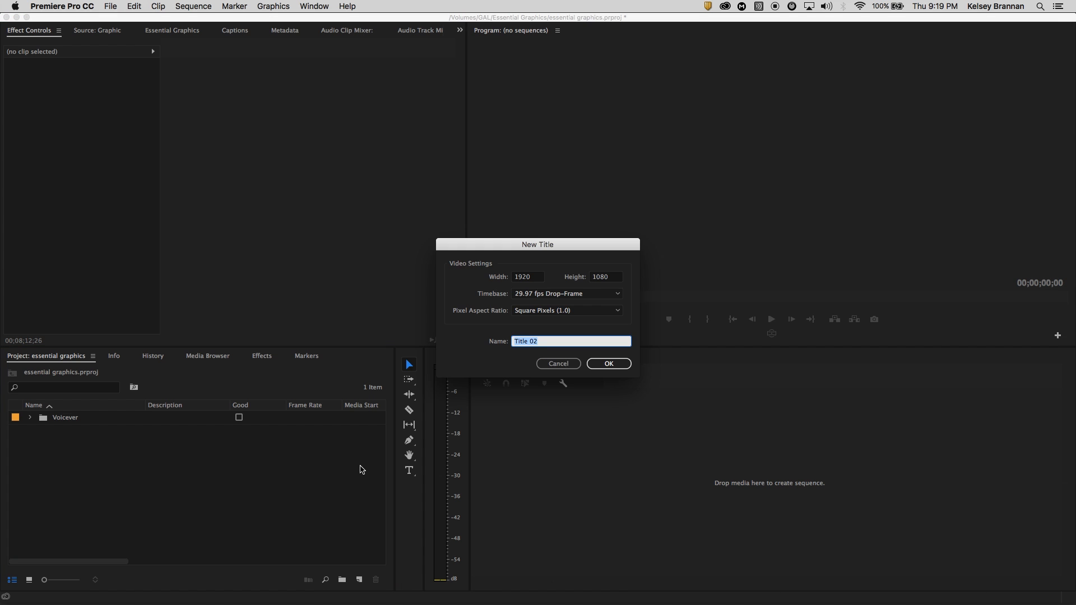
click(607, 363)
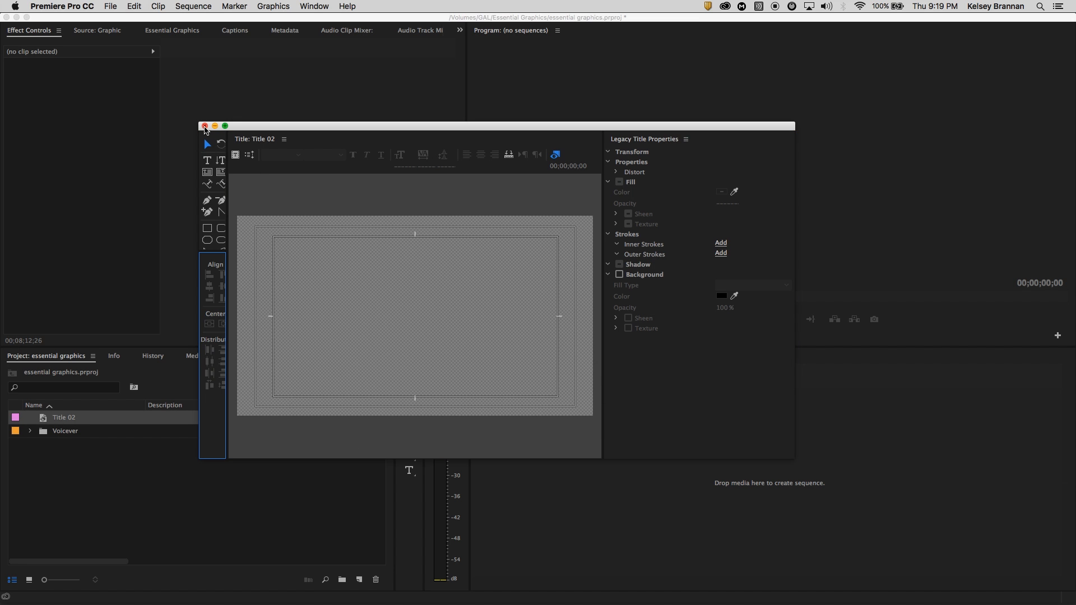
click(204, 125)
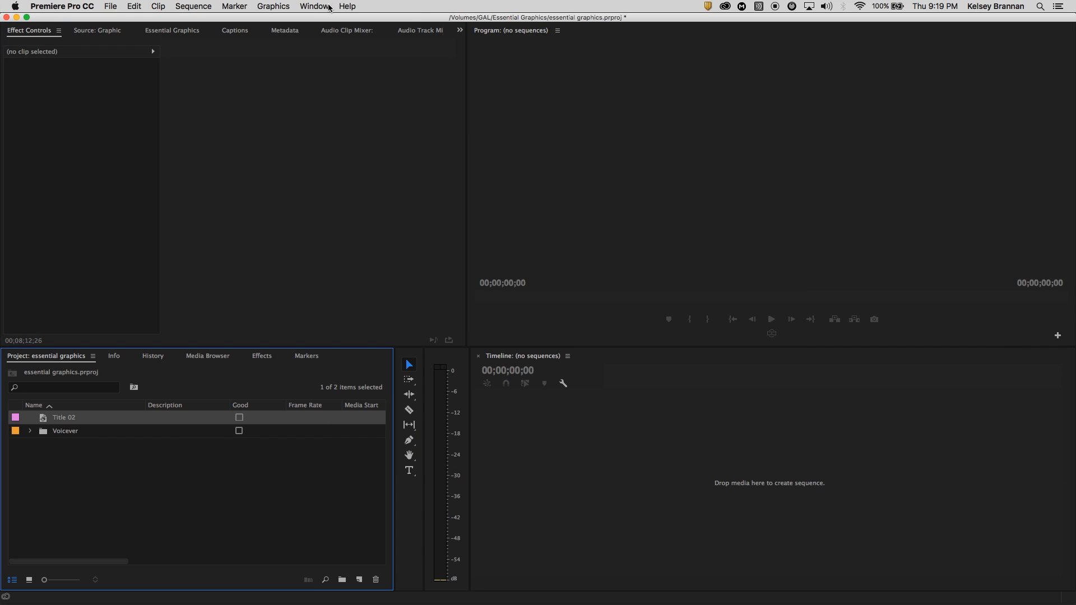
Open Essential Graphics and browse the [AE] Video Gaming Package templates
click(314, 6)
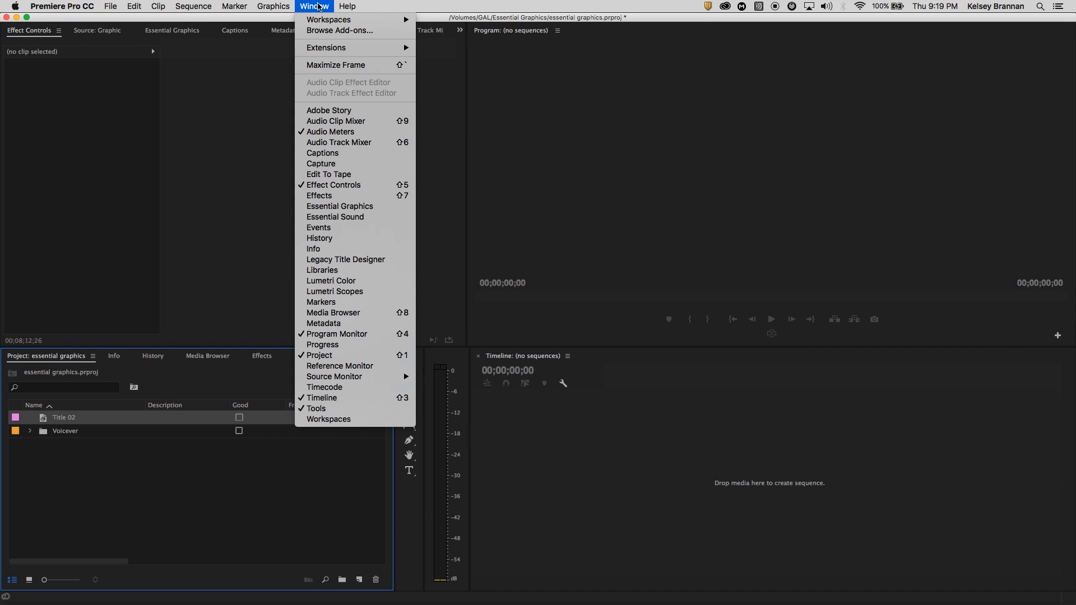
mouse_move(335, 217)
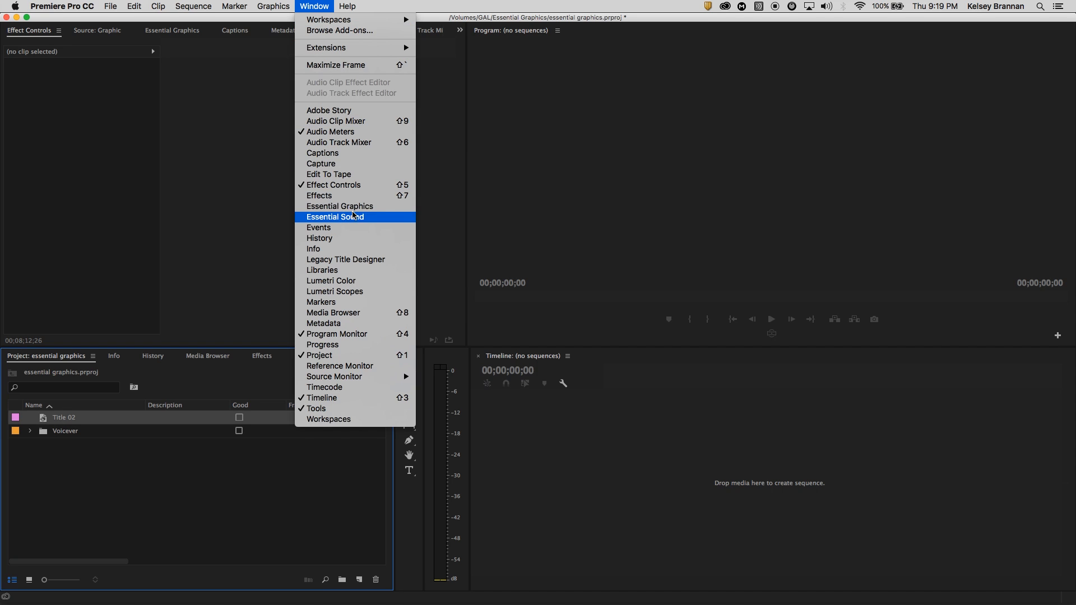
click(339, 207)
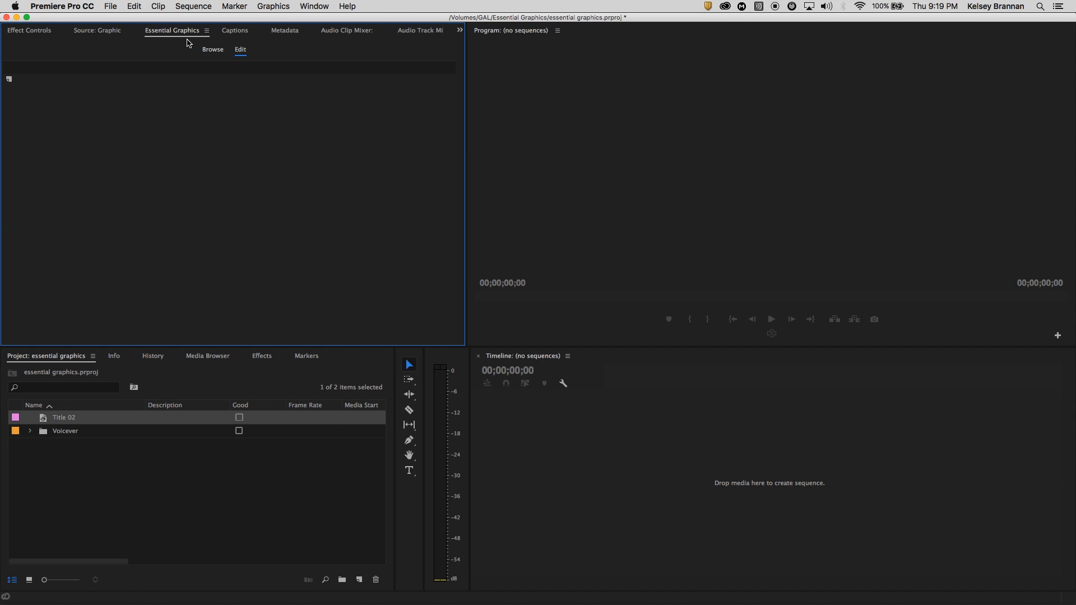
click(213, 50)
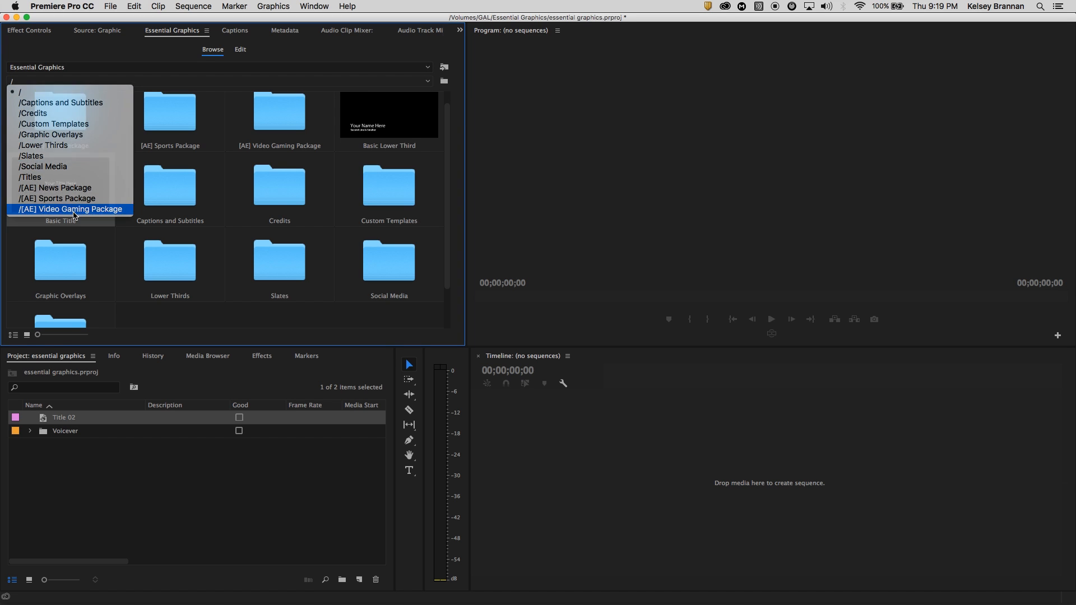
click(69, 208)
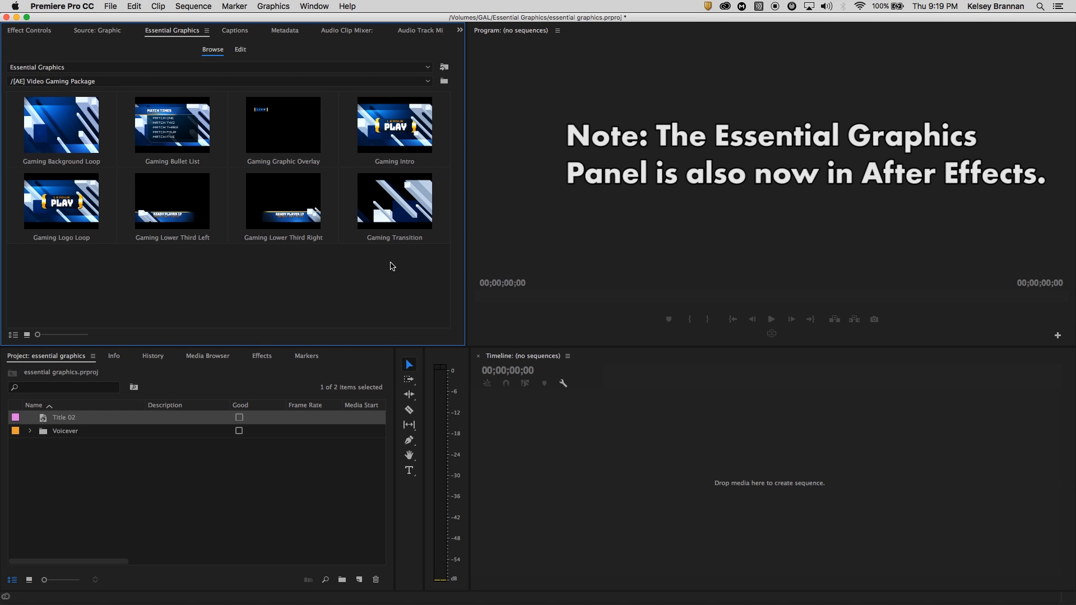
mouse_move(374, 257)
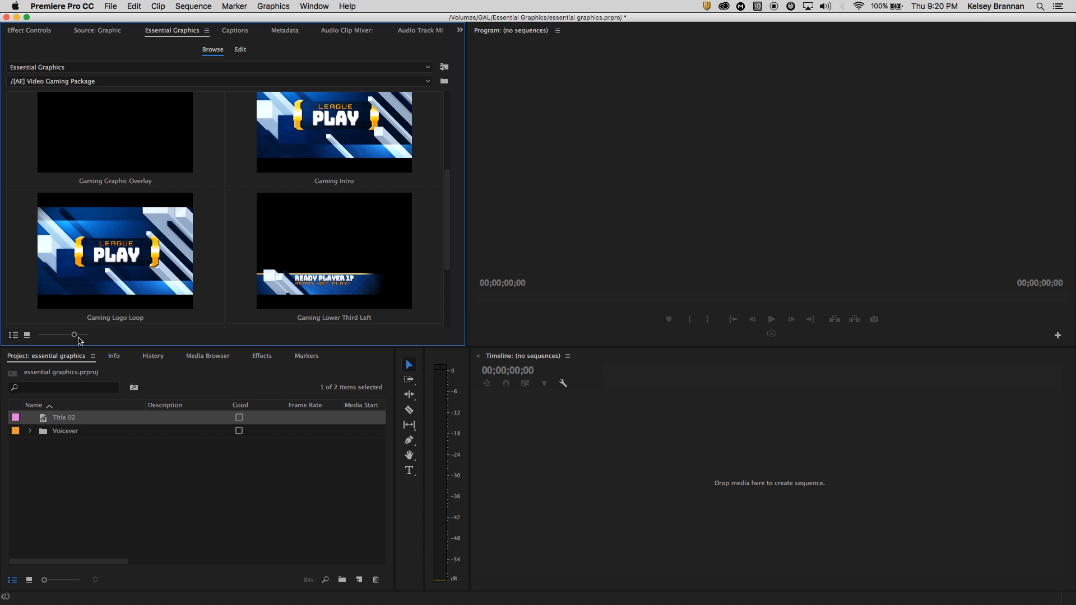
mouse_move(423, 85)
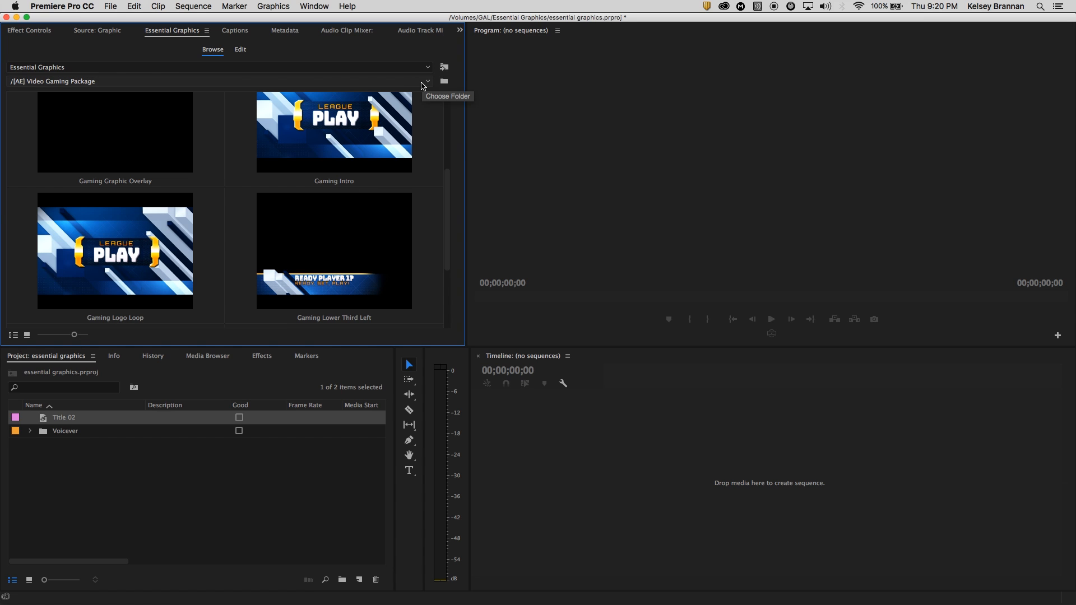
Show the Titles folder templates and create a new DSLR 1080p30 sequence
click(426, 80)
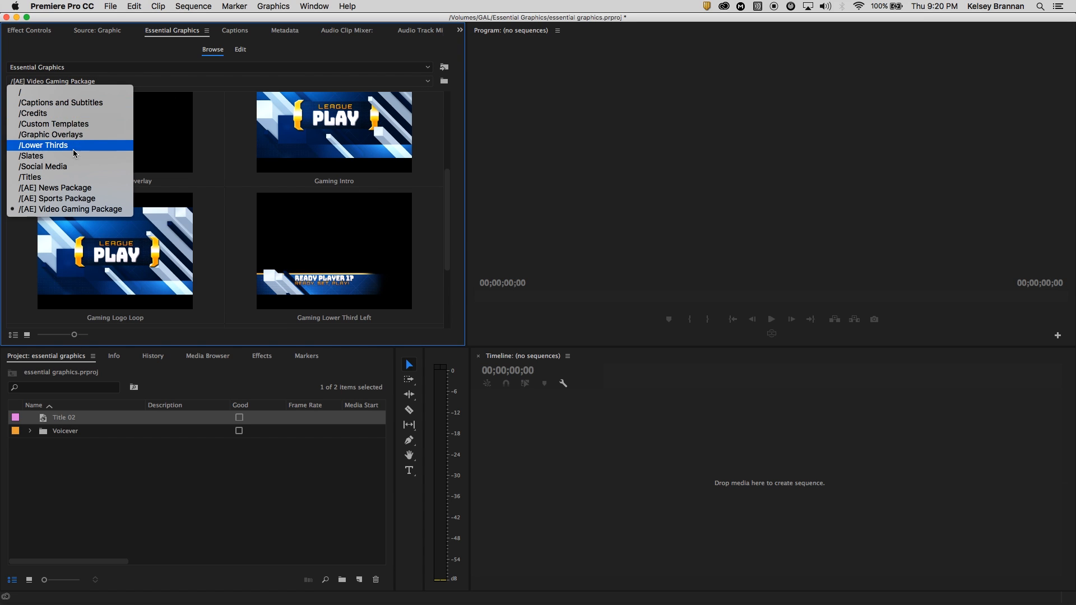
click(30, 177)
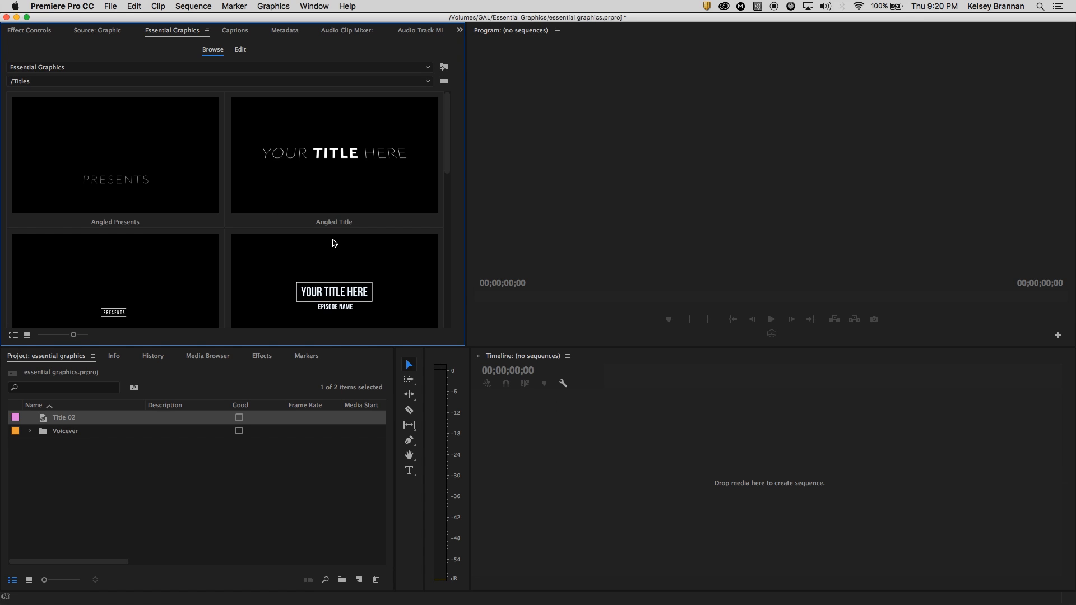
click(341, 578)
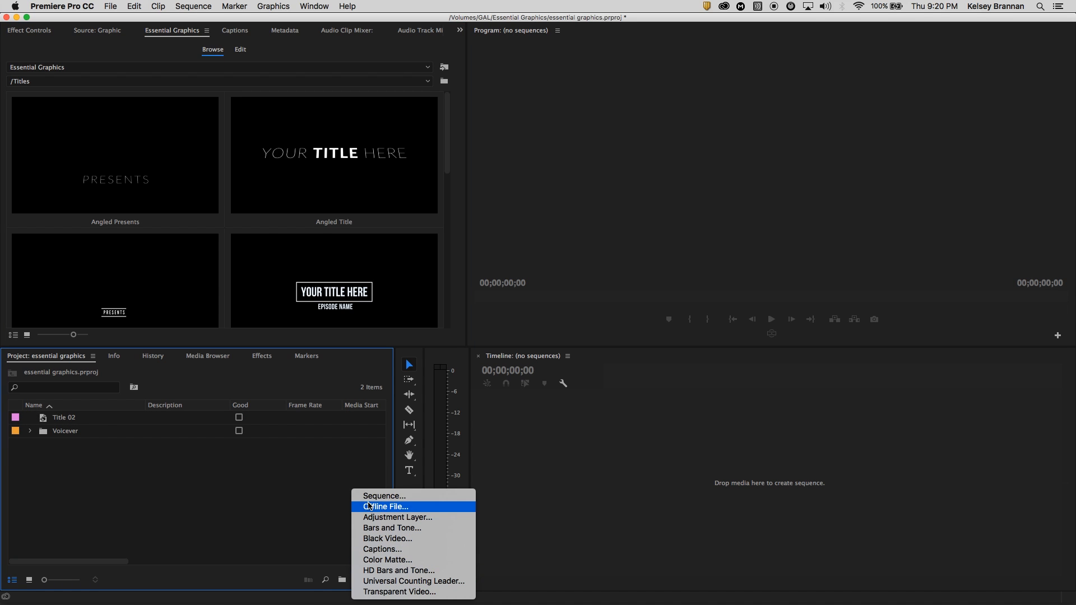
click(383, 495)
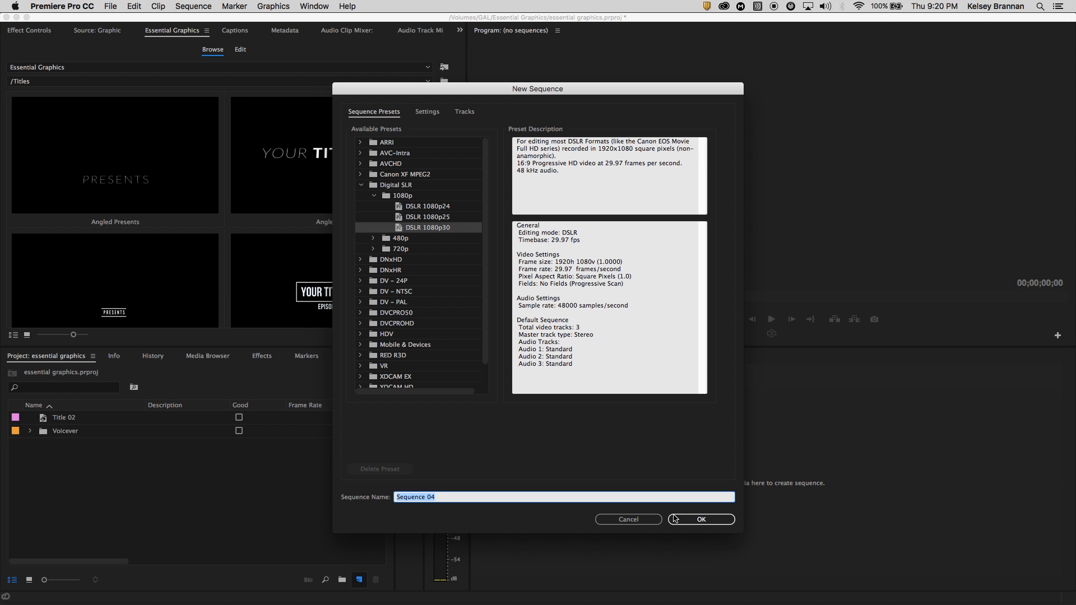
click(700, 519)
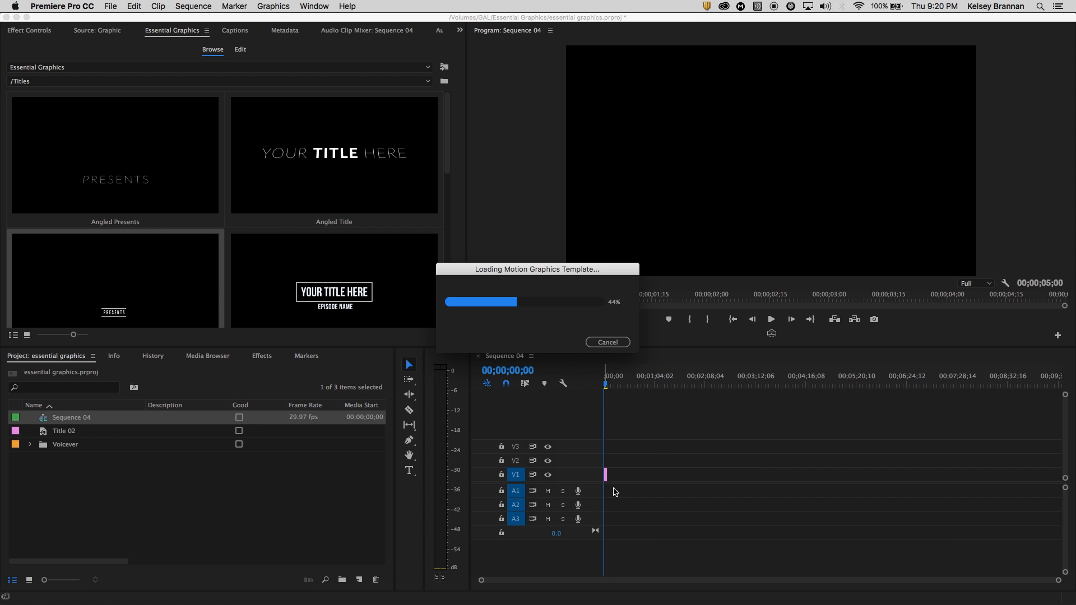
mouse_move(558, 472)
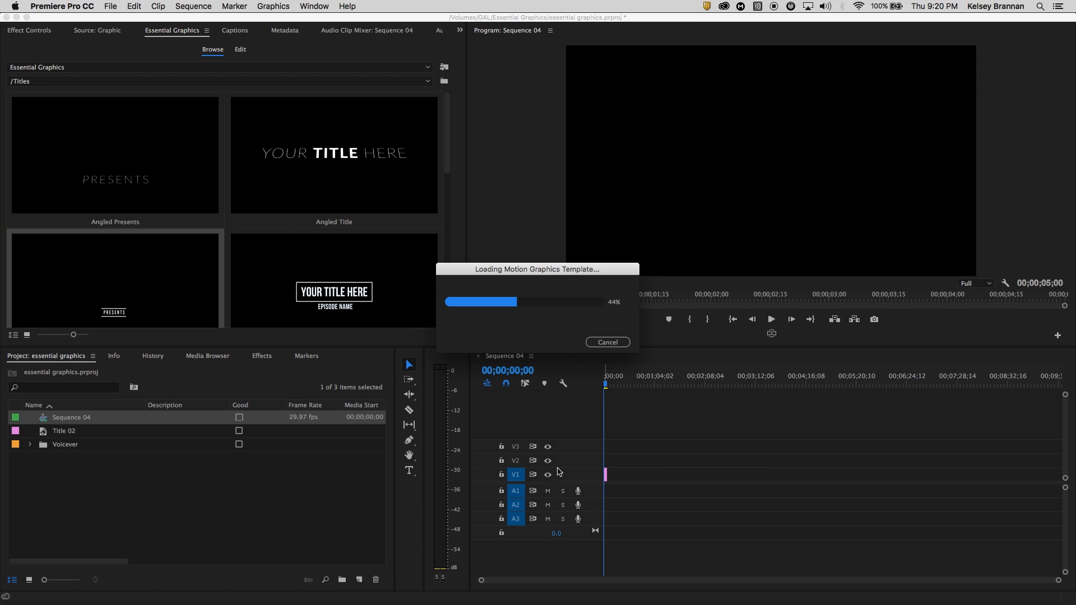
mouse_move(565, 516)
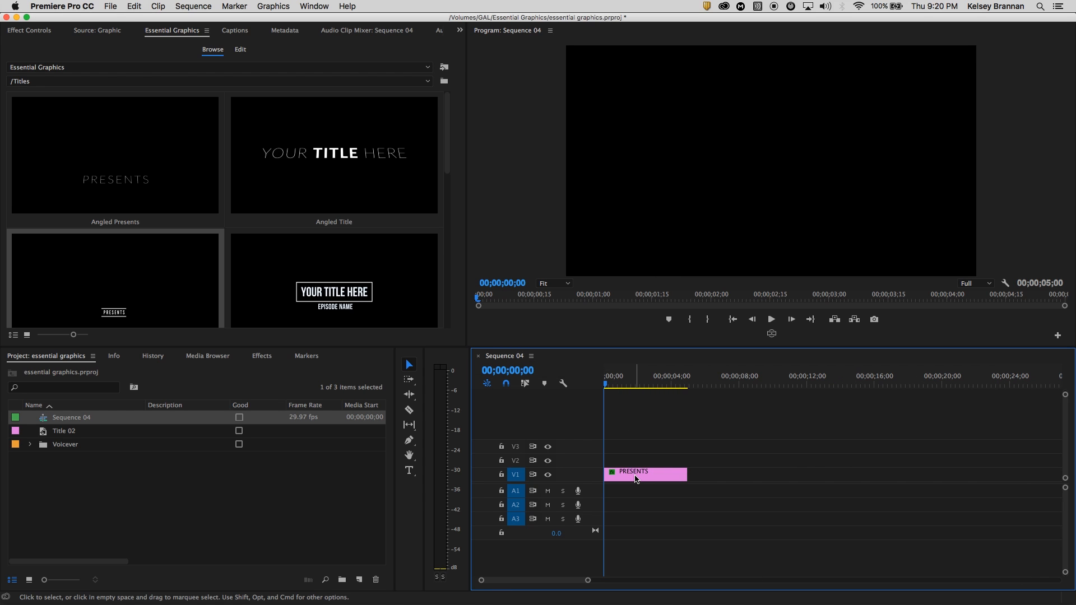
click(239, 49)
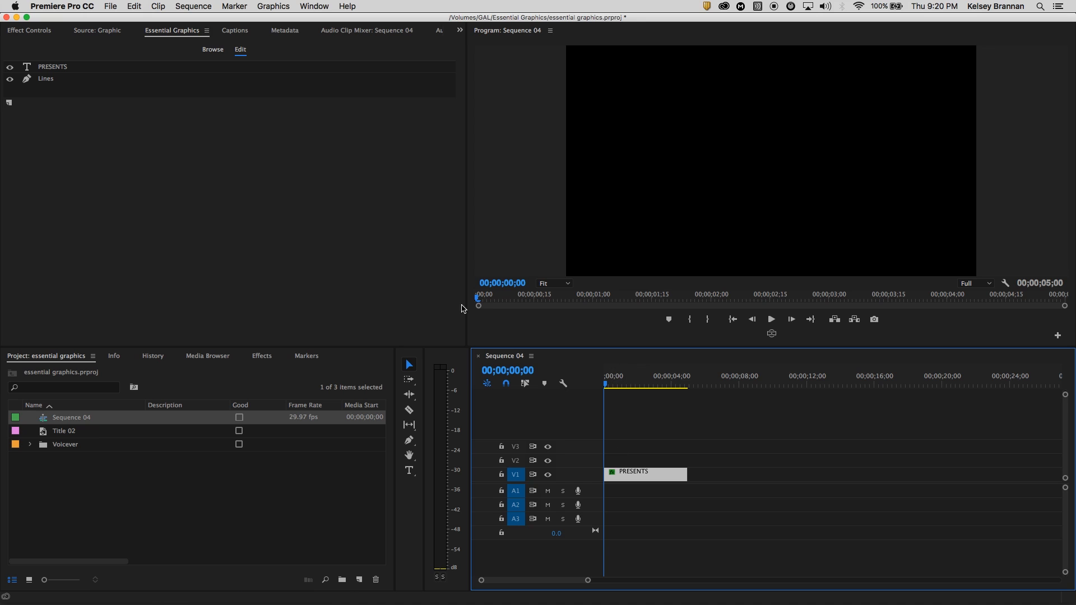
mouse_move(54, 93)
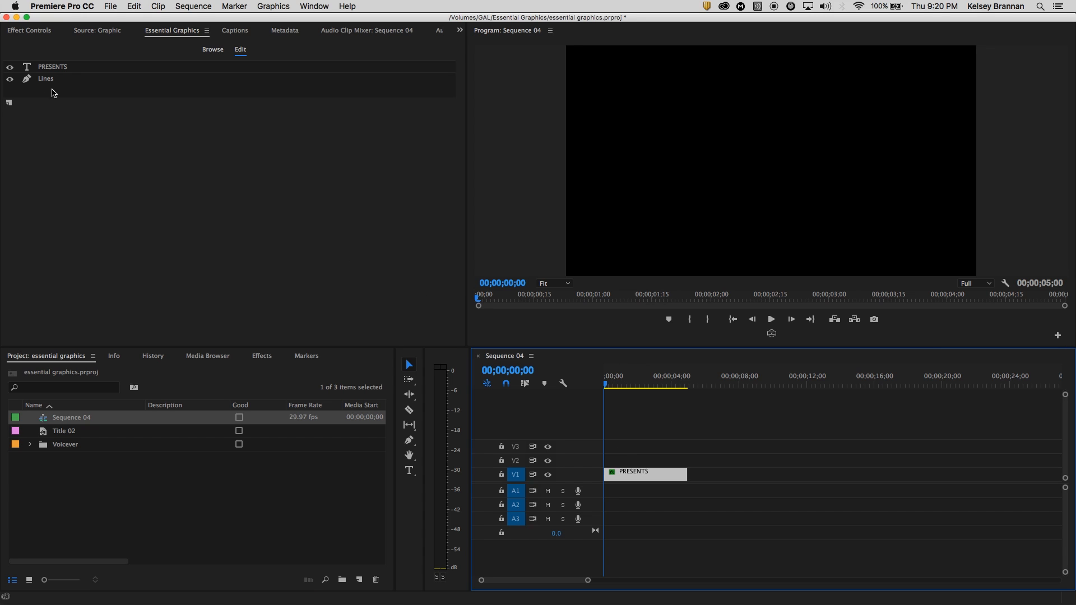
mouse_move(238, 63)
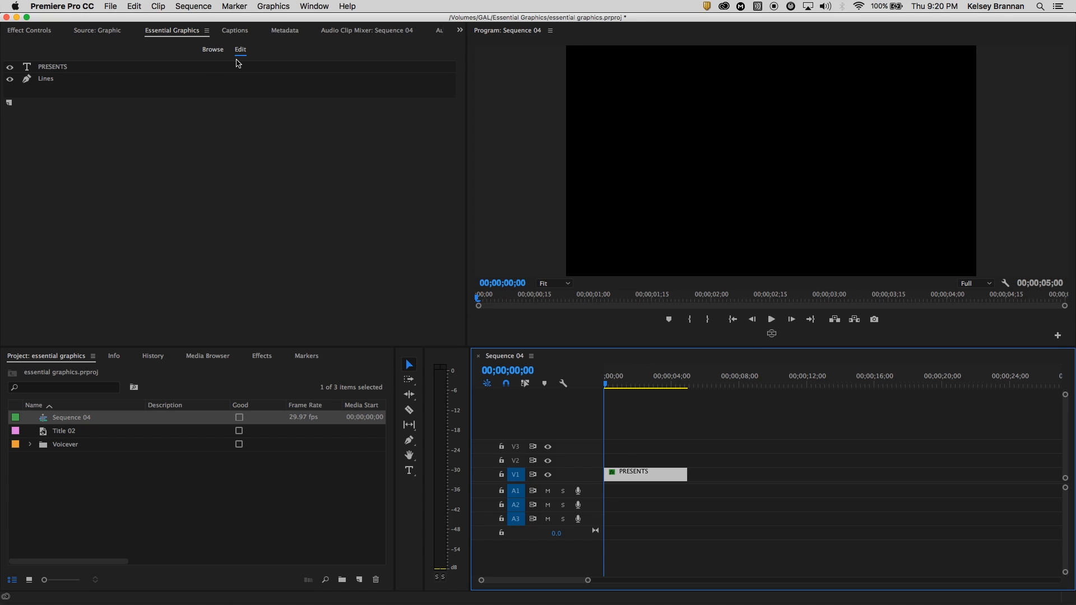
mouse_move(239, 61)
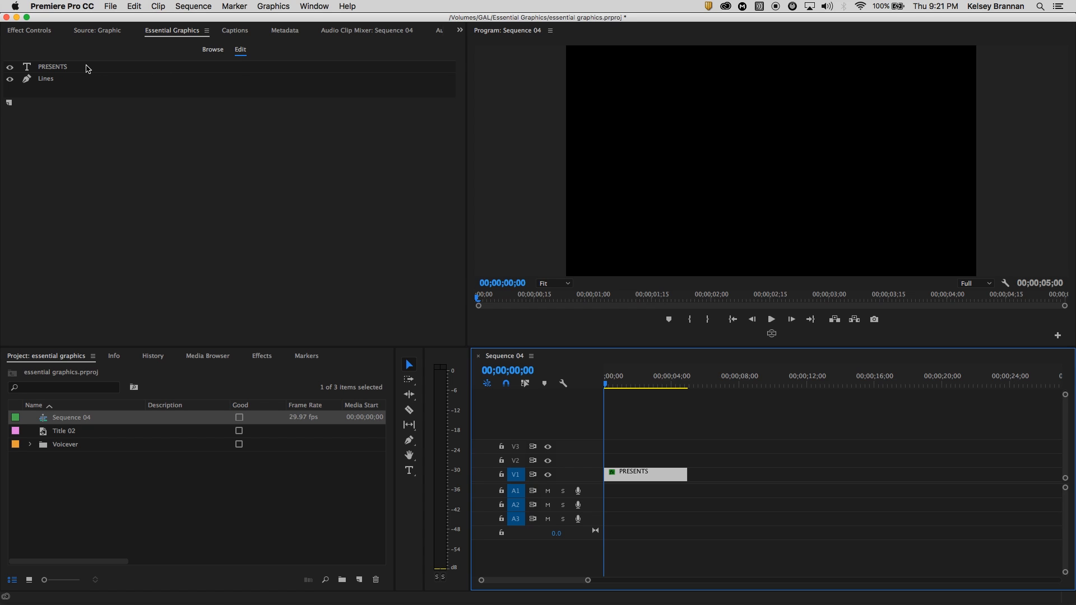
click(53, 67)
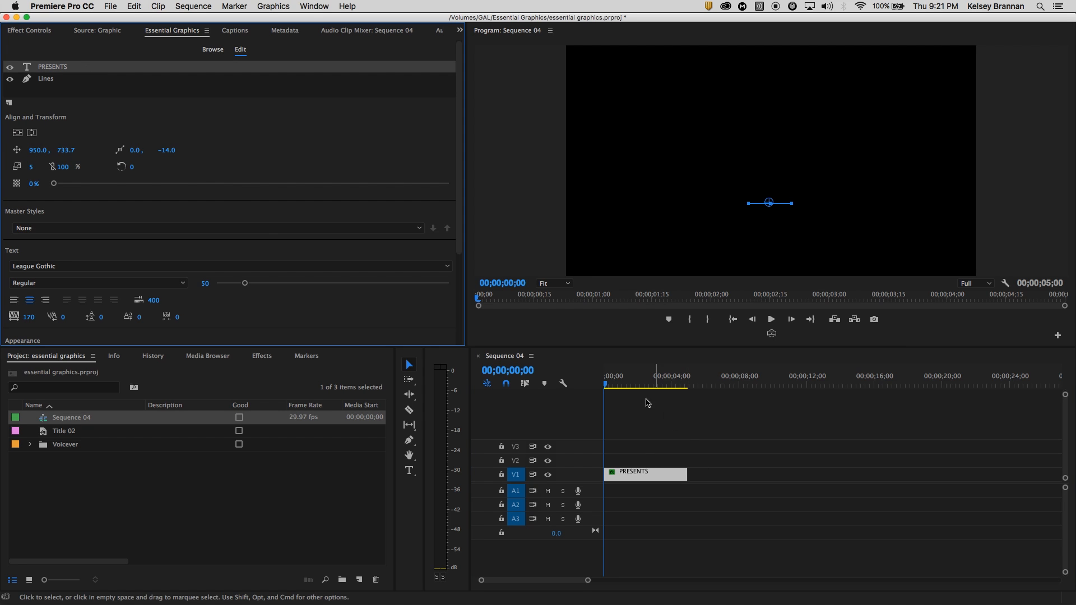
click(638, 384)
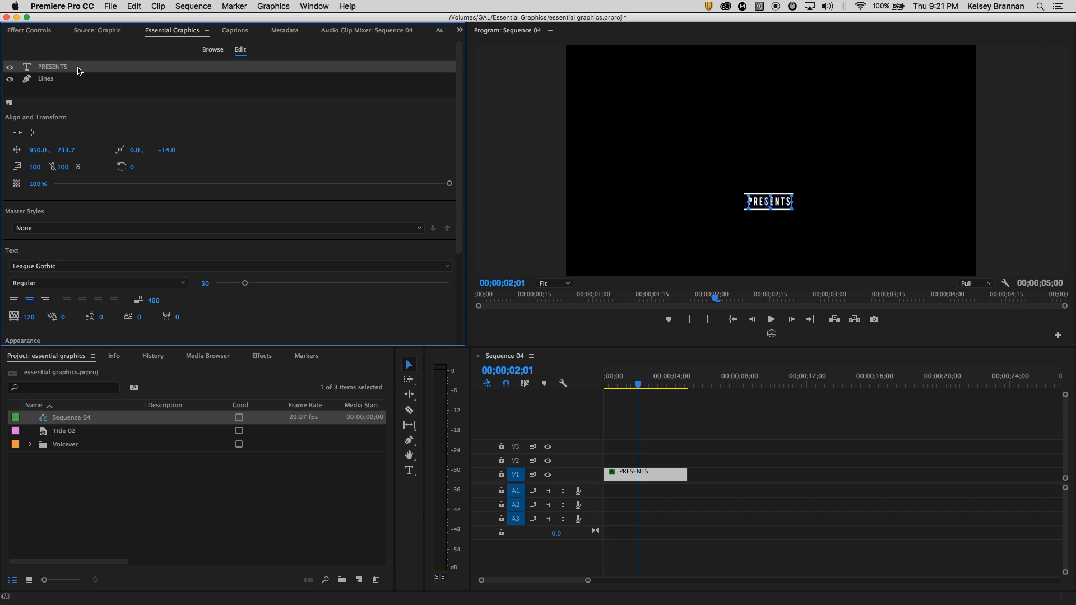
mouse_move(94, 111)
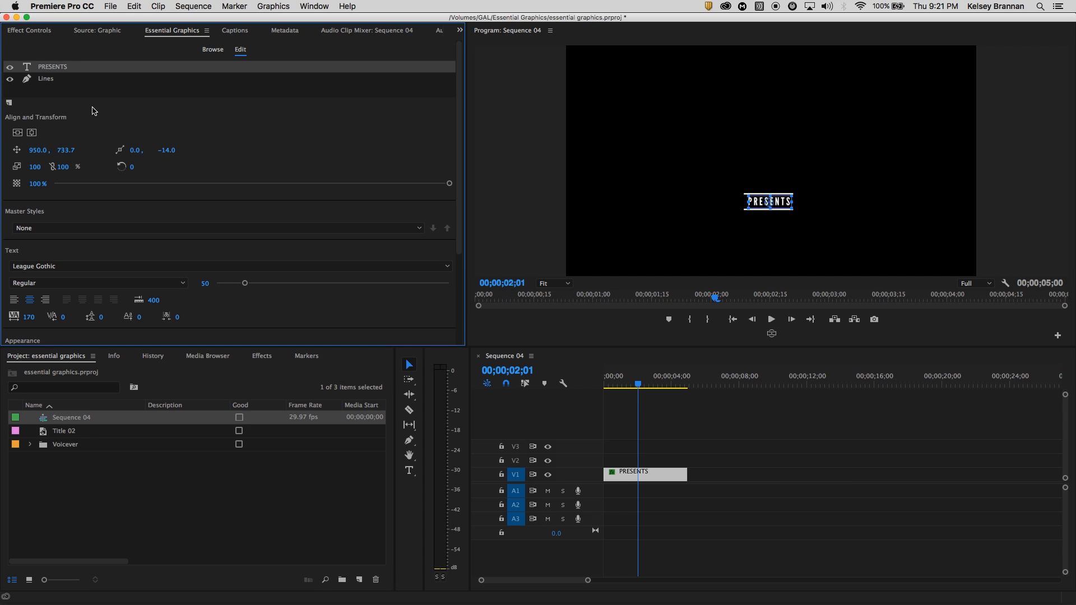
mouse_move(114, 134)
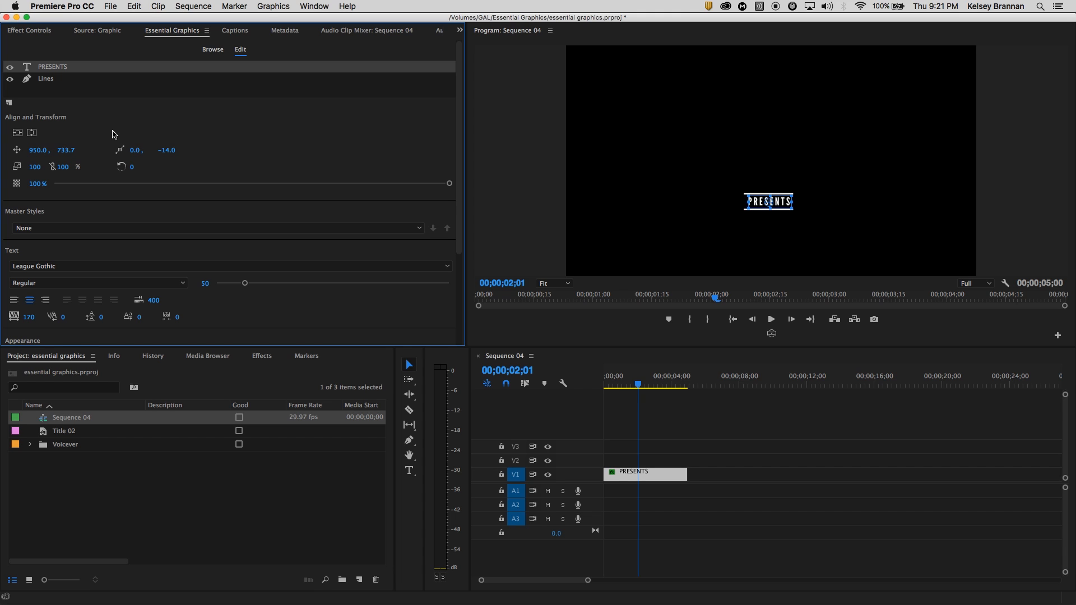
mouse_move(395, 467)
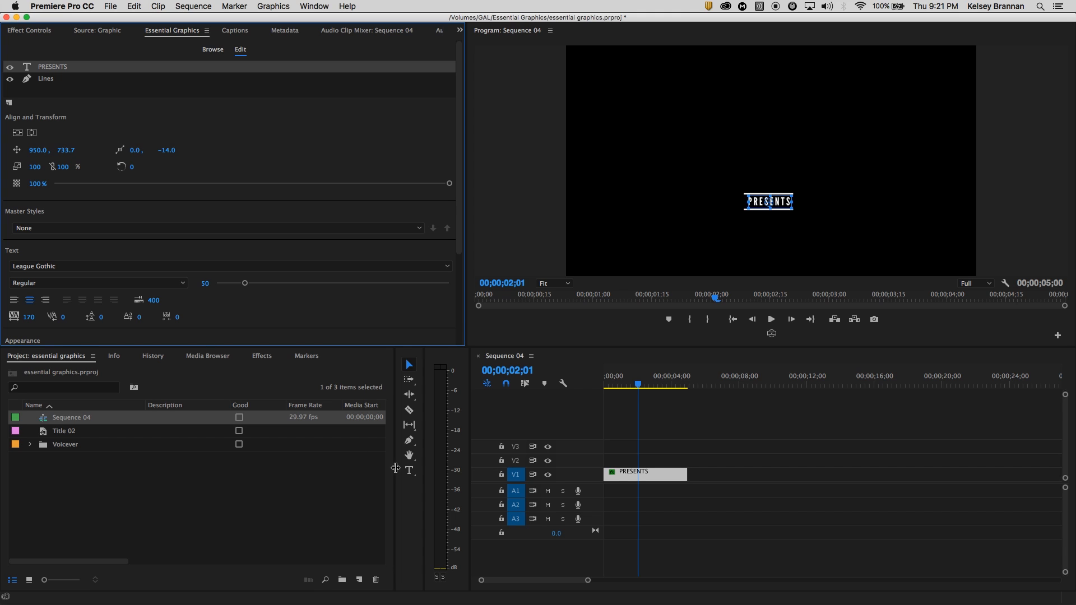
mouse_move(414, 479)
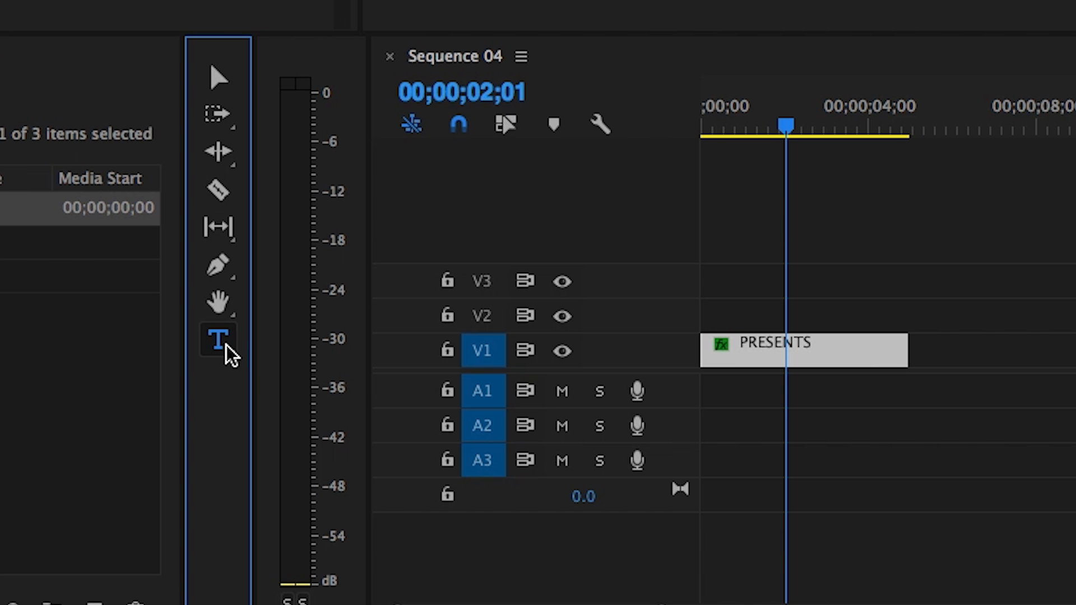
mouse_move(236, 367)
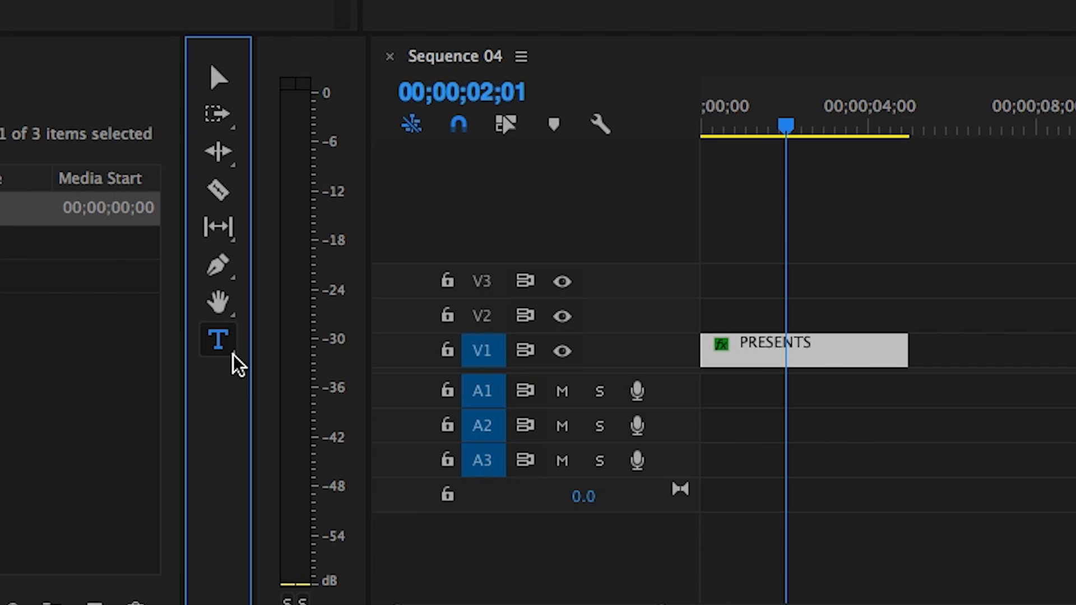
Replace the PRESENTS text with 'Premiere Gal' using the horizontal Type tool
click(218, 339)
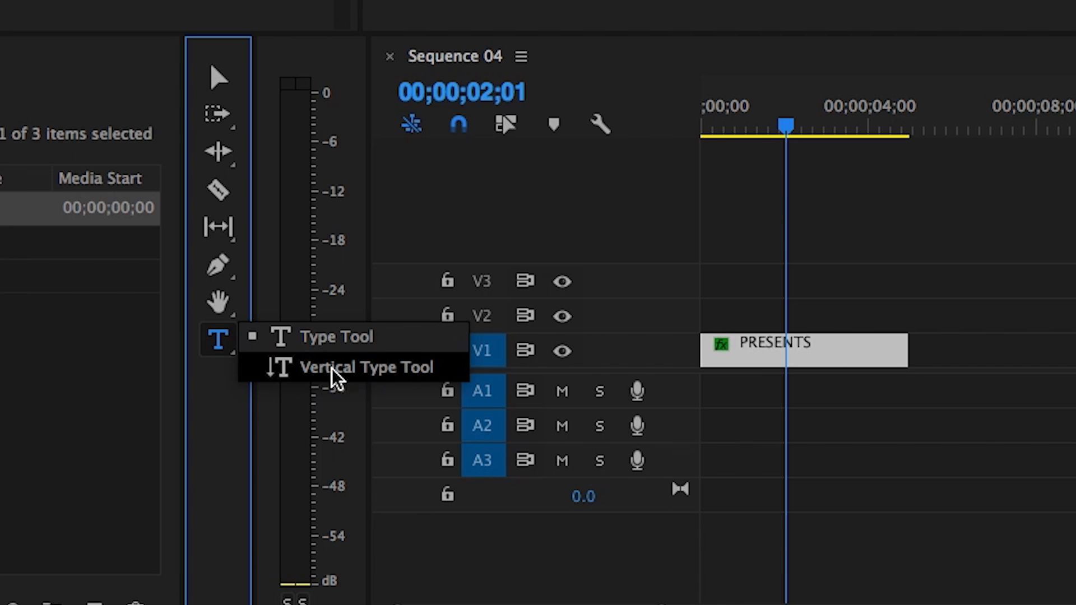
mouse_move(336, 336)
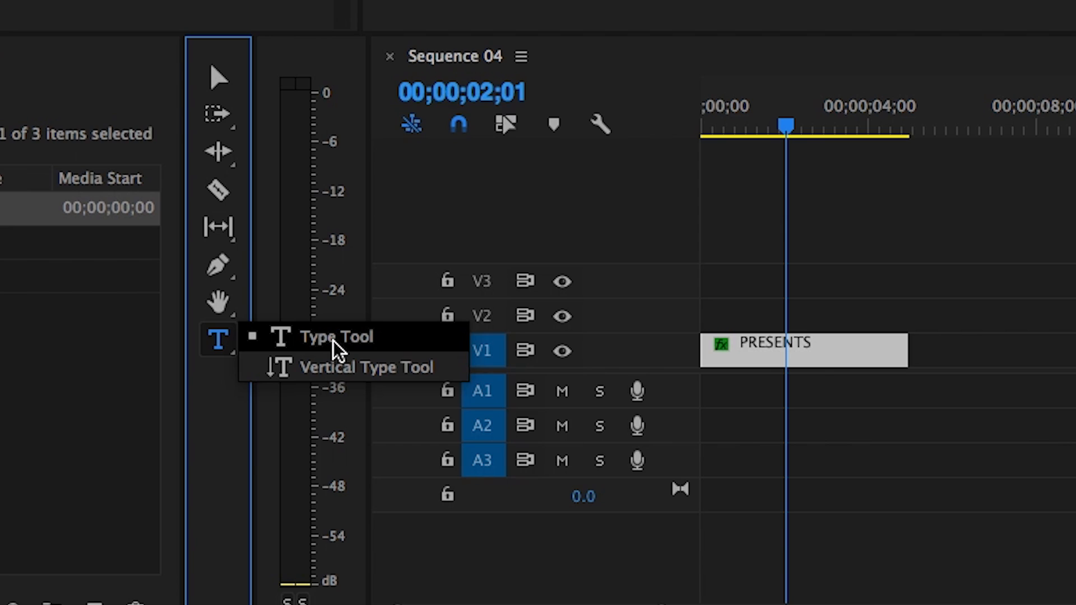
click(335, 337)
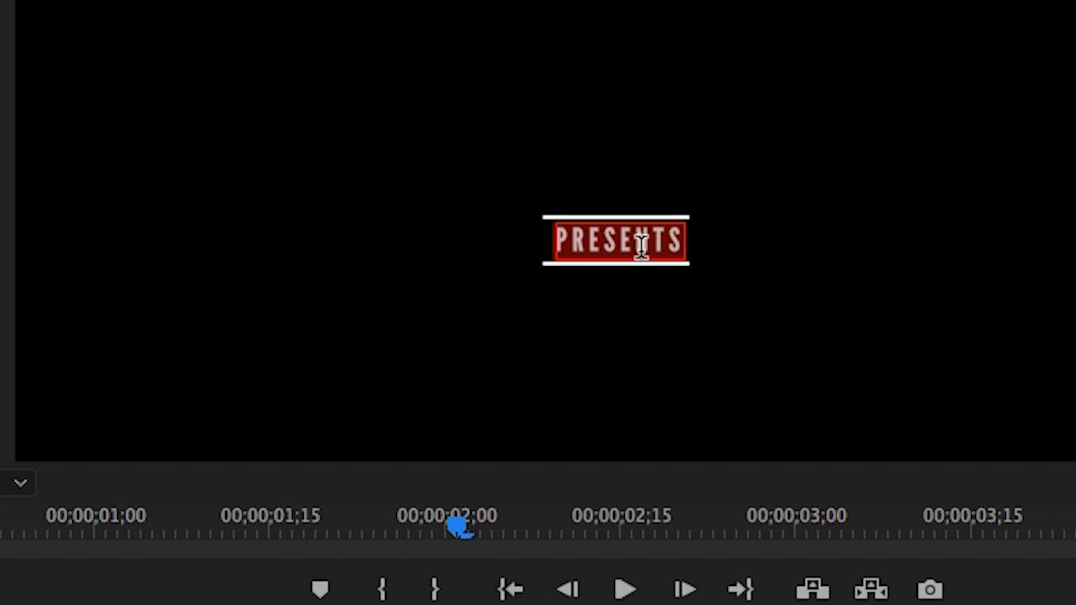
text(Premiere G)
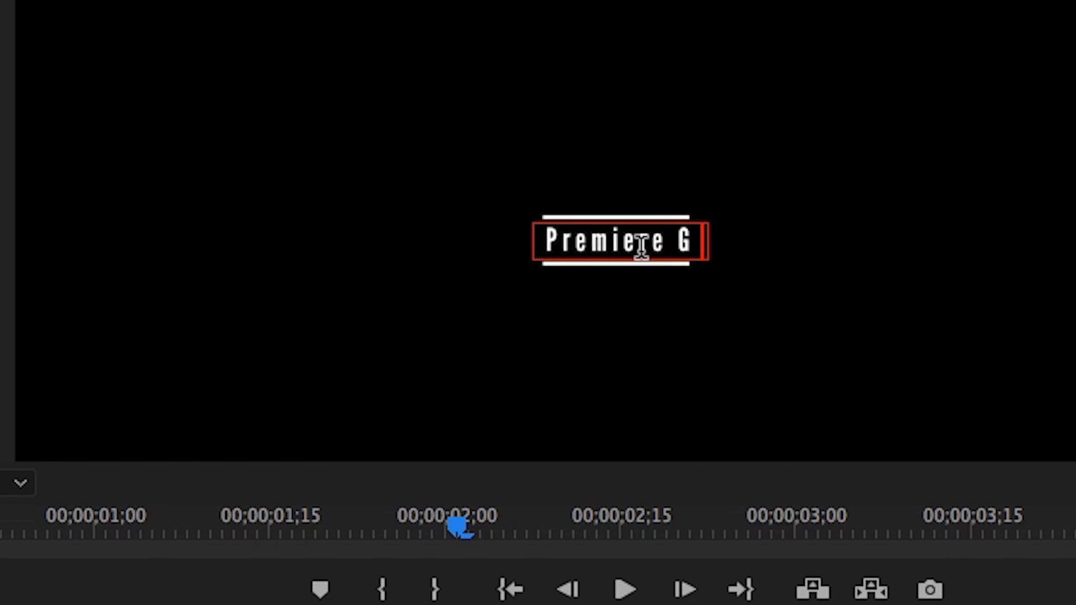
text(al)
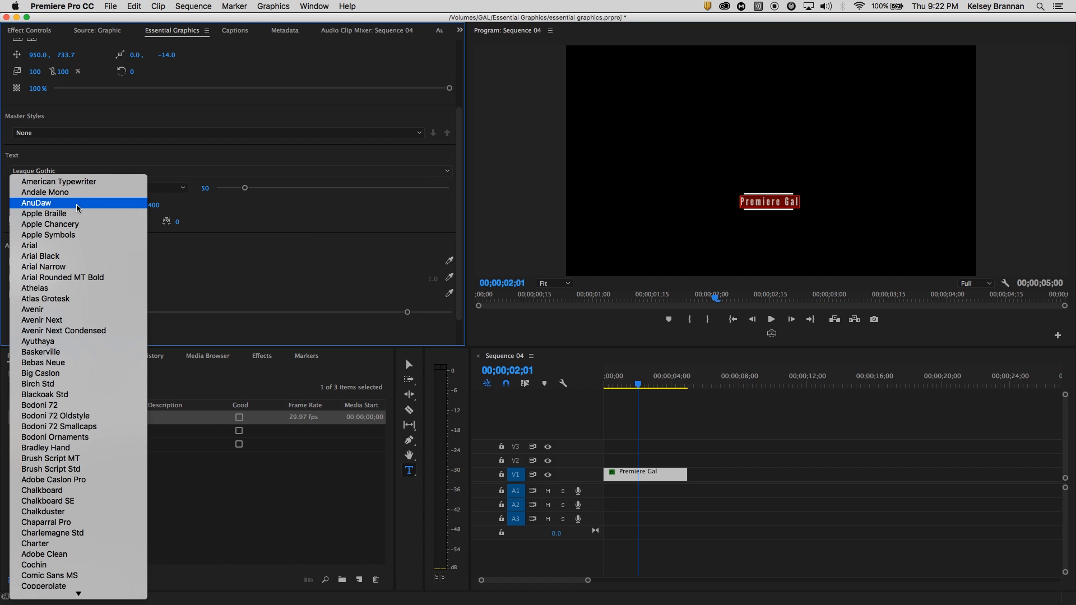
Set the title font to Avenir and drag the size to 56
click(33, 308)
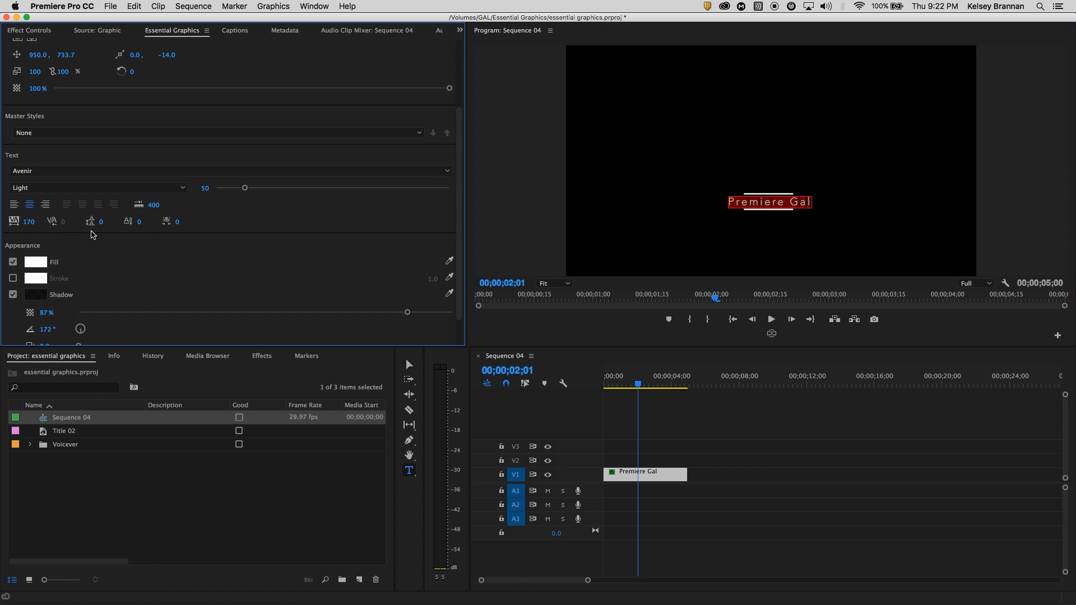
click(99, 187)
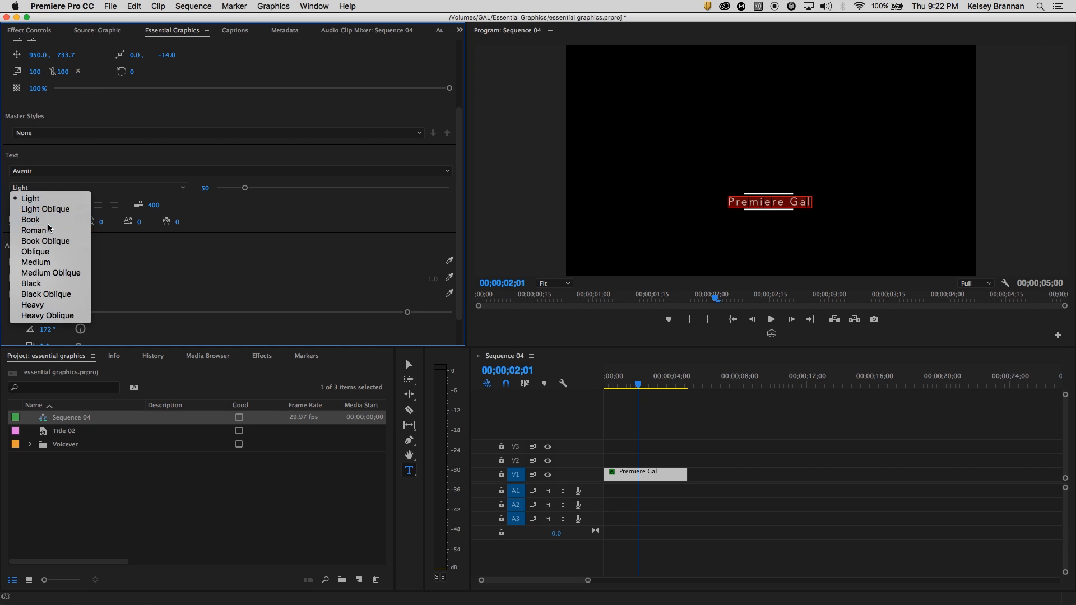
click(30, 219)
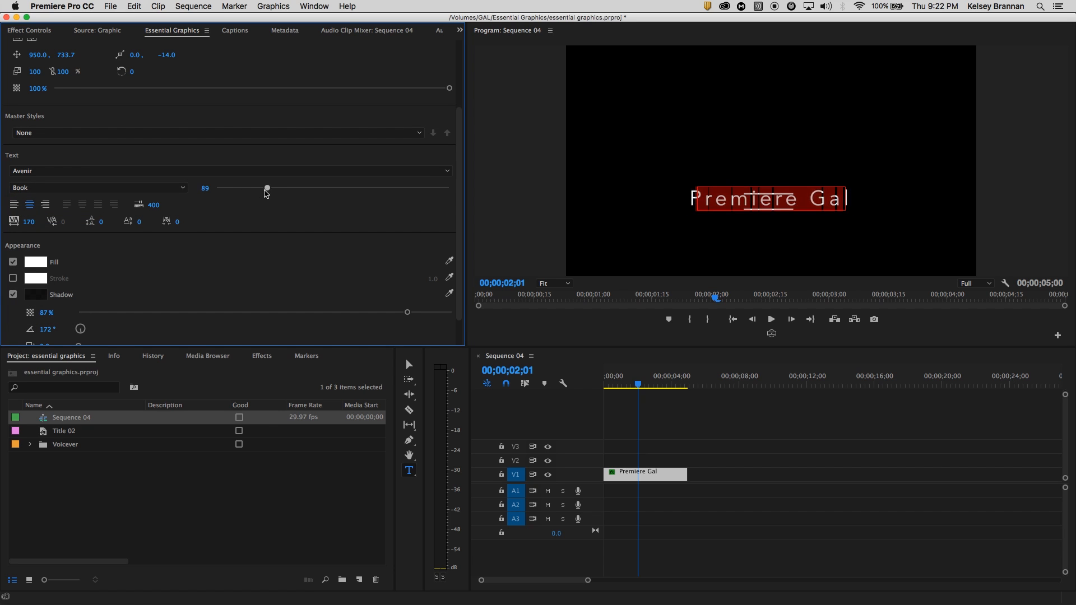
drag(266, 188, 249, 187)
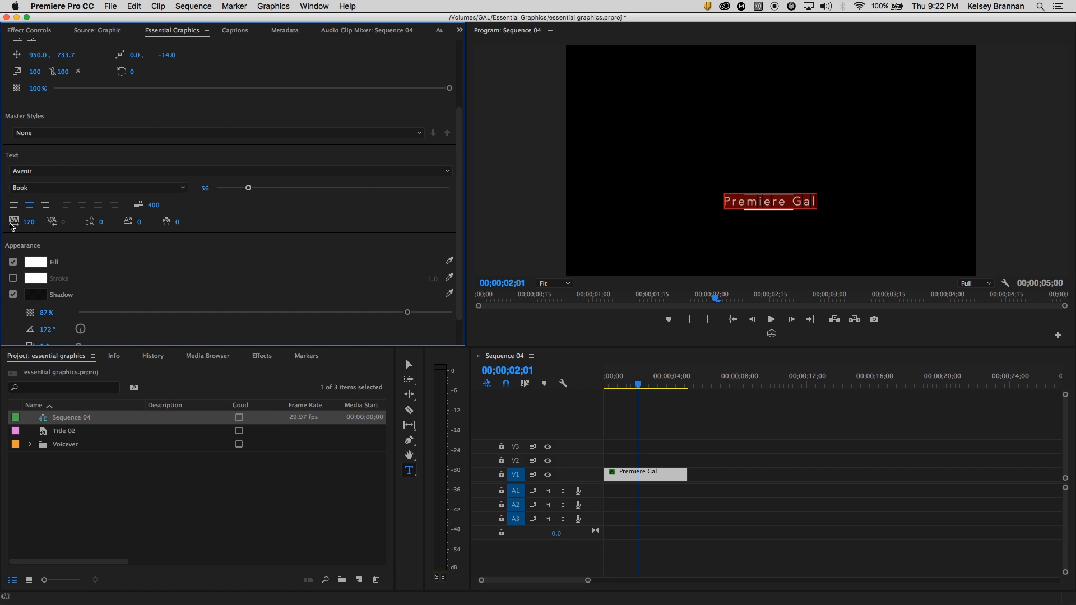
mouse_move(74, 229)
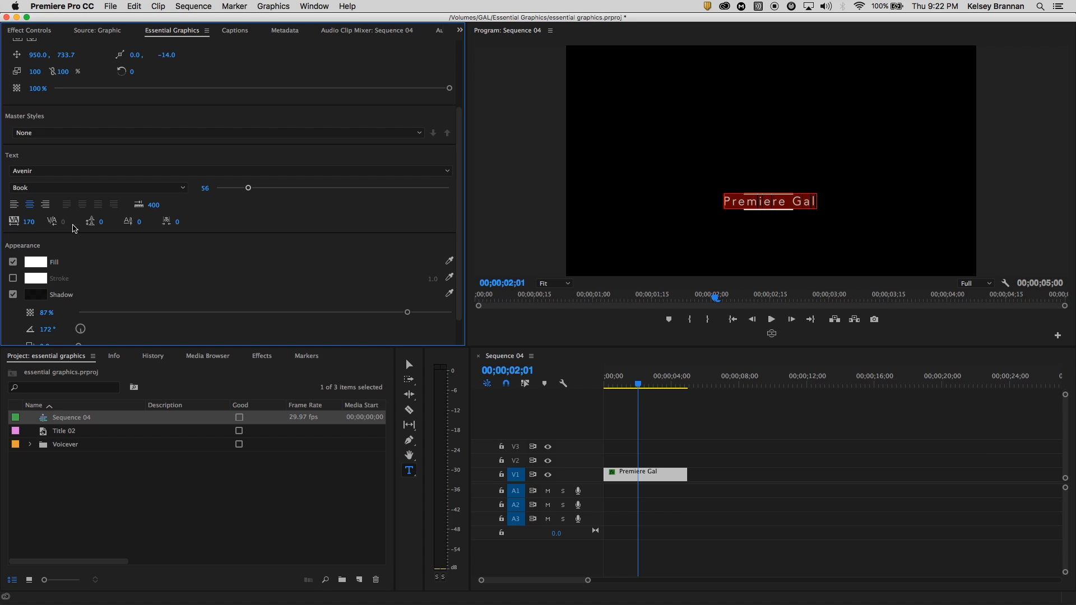
mouse_move(83, 249)
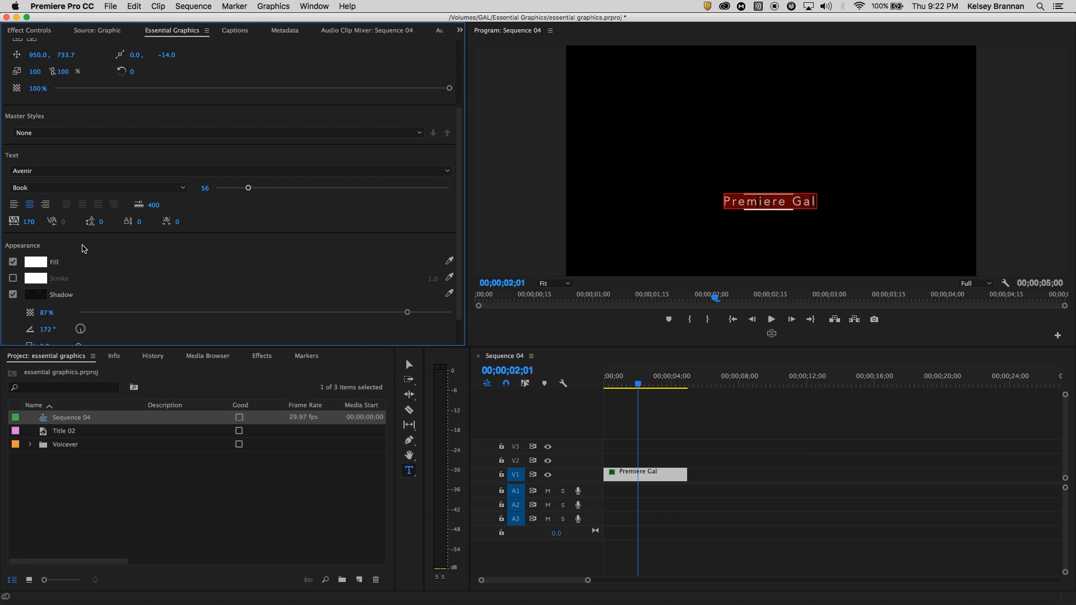
Confirm the white fill and change the font weight to Black
click(35, 262)
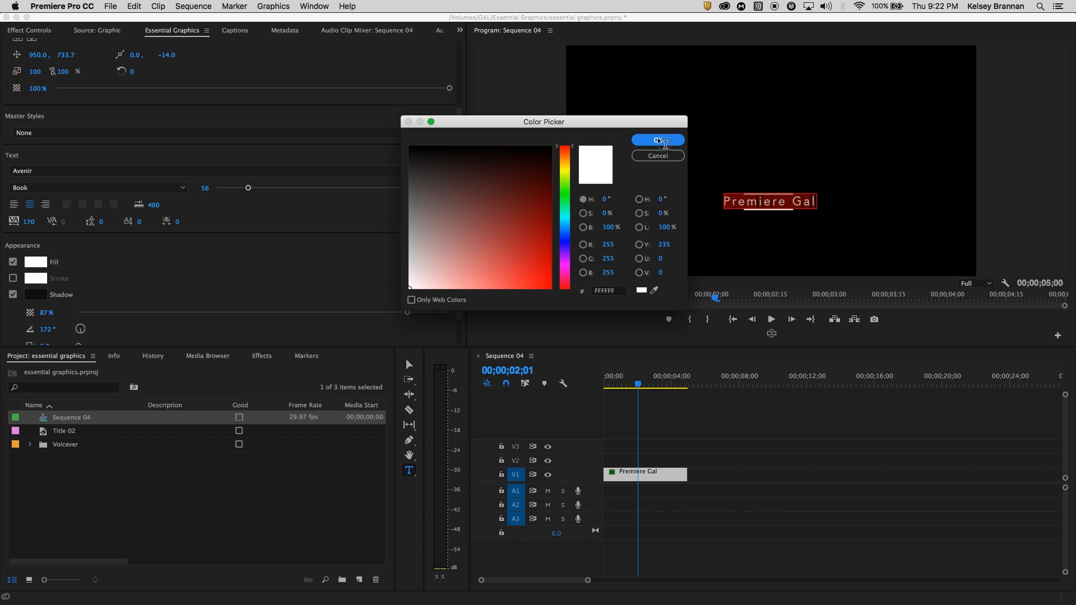
click(656, 140)
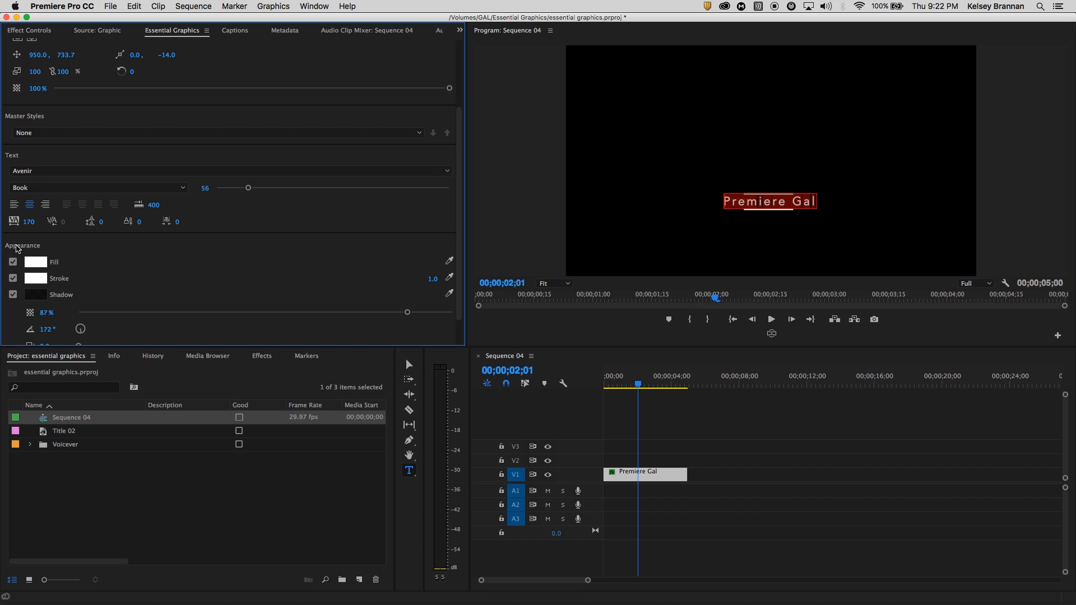
click(96, 187)
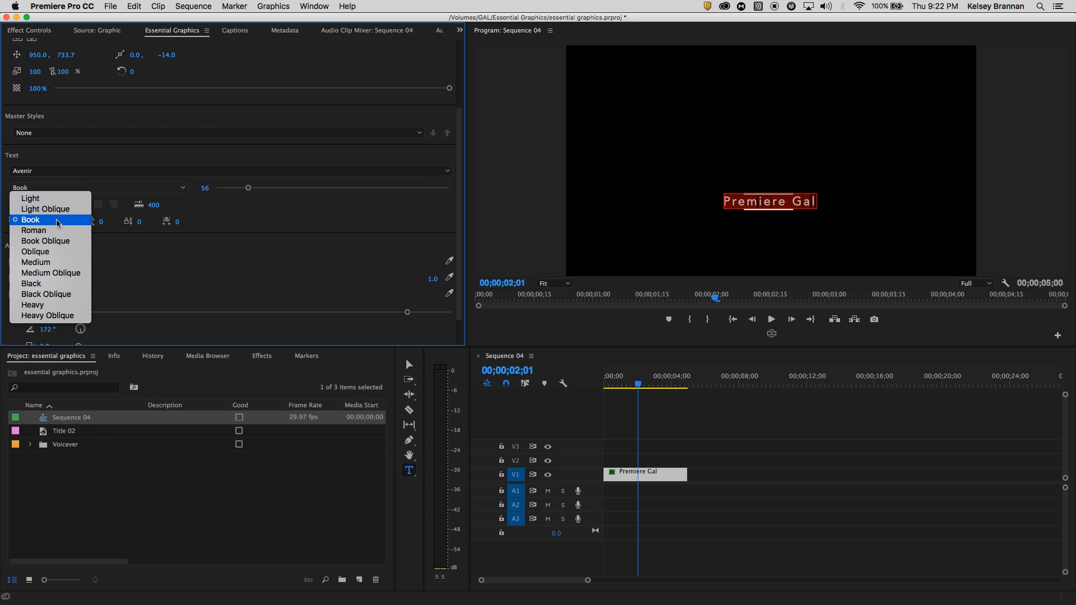
click(30, 283)
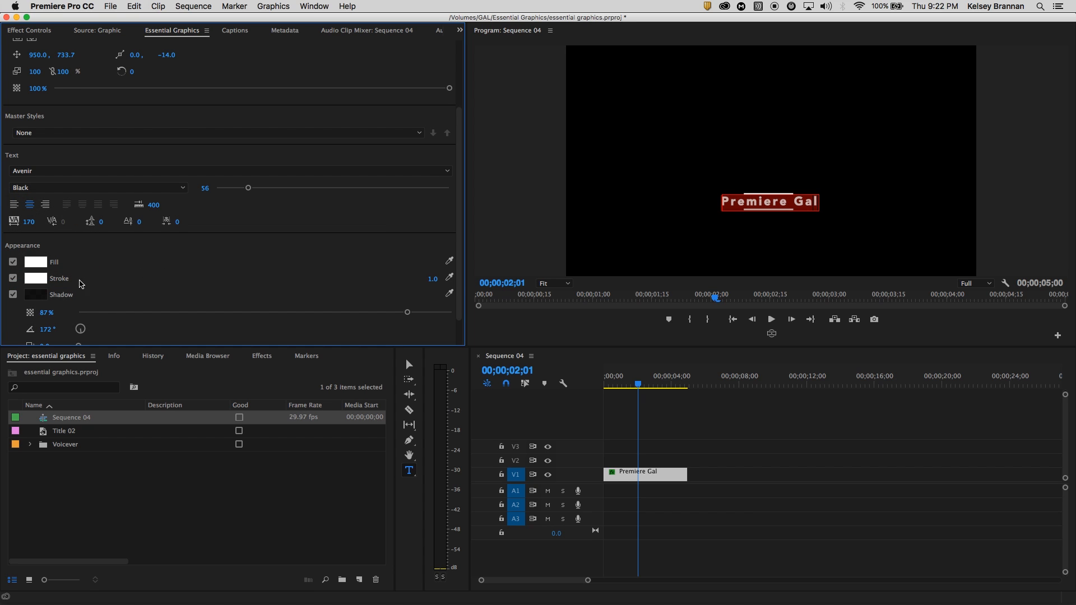
mouse_move(432, 281)
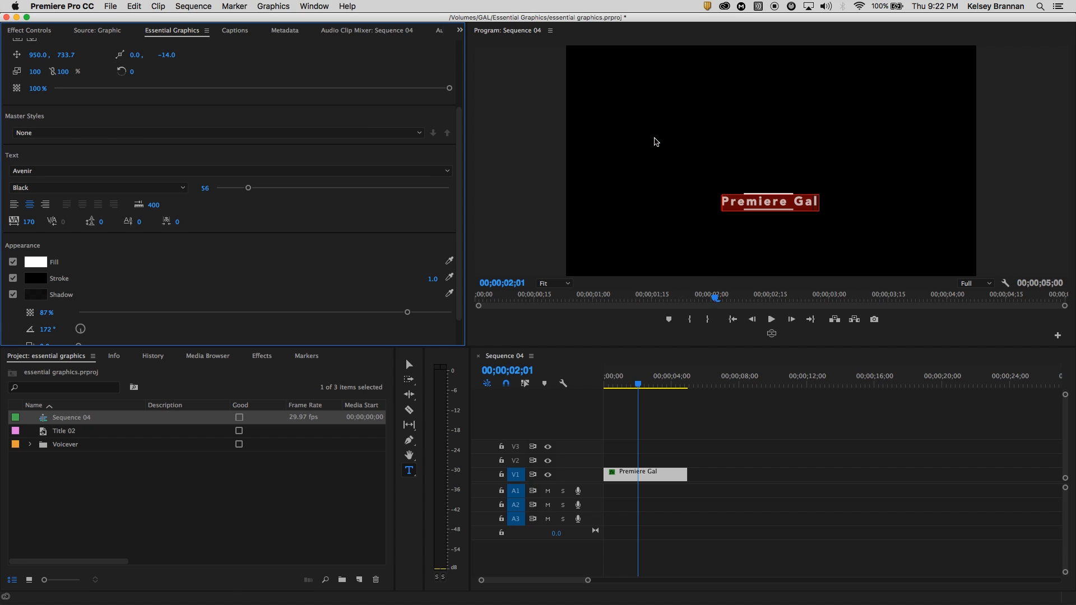
scroll(down, 3)
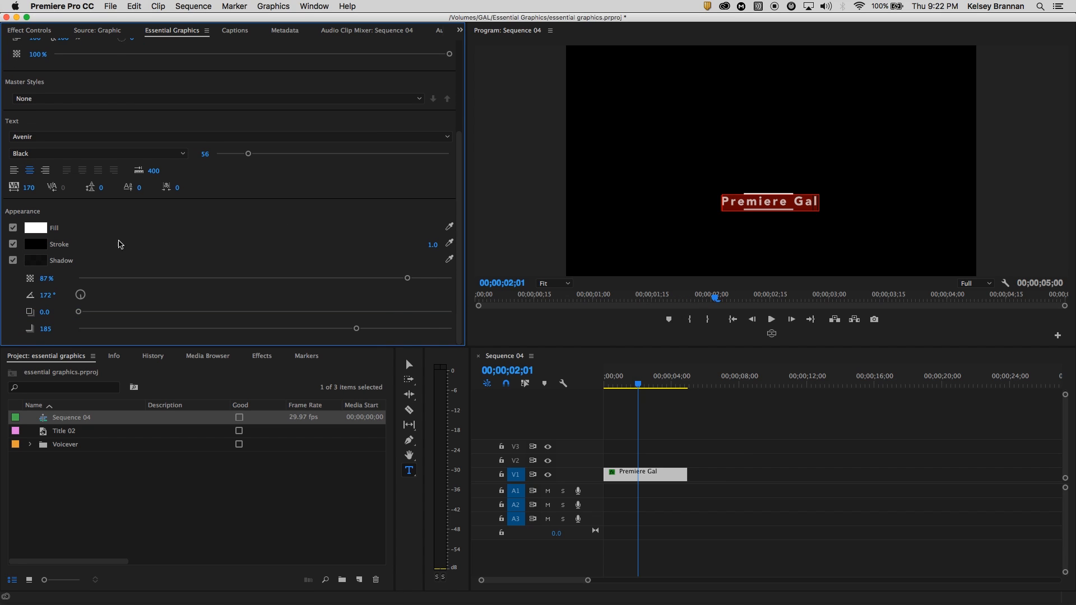
mouse_move(692, 220)
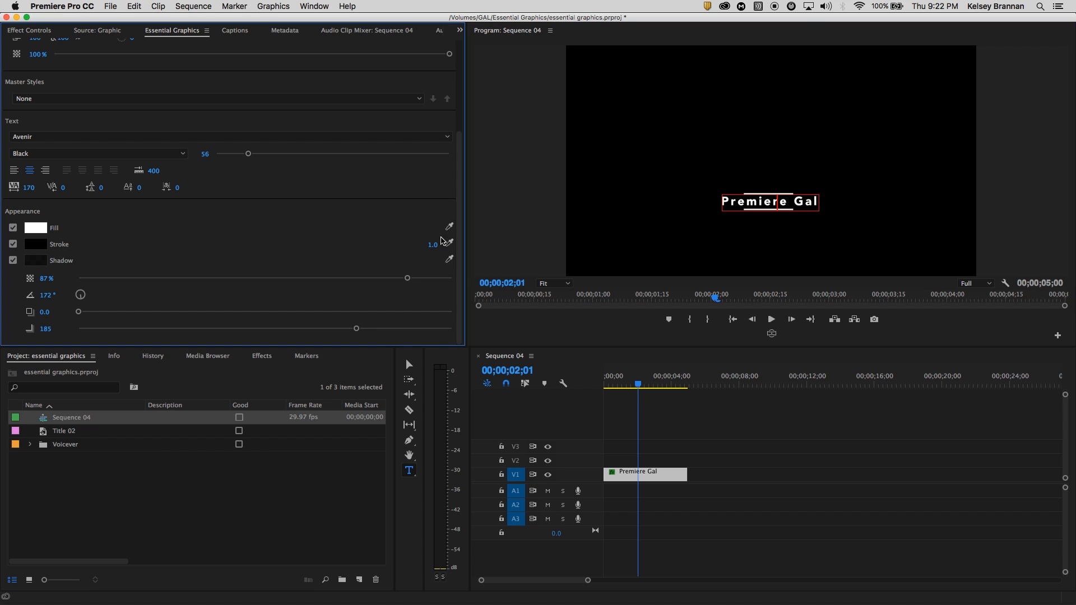
mouse_move(150, 346)
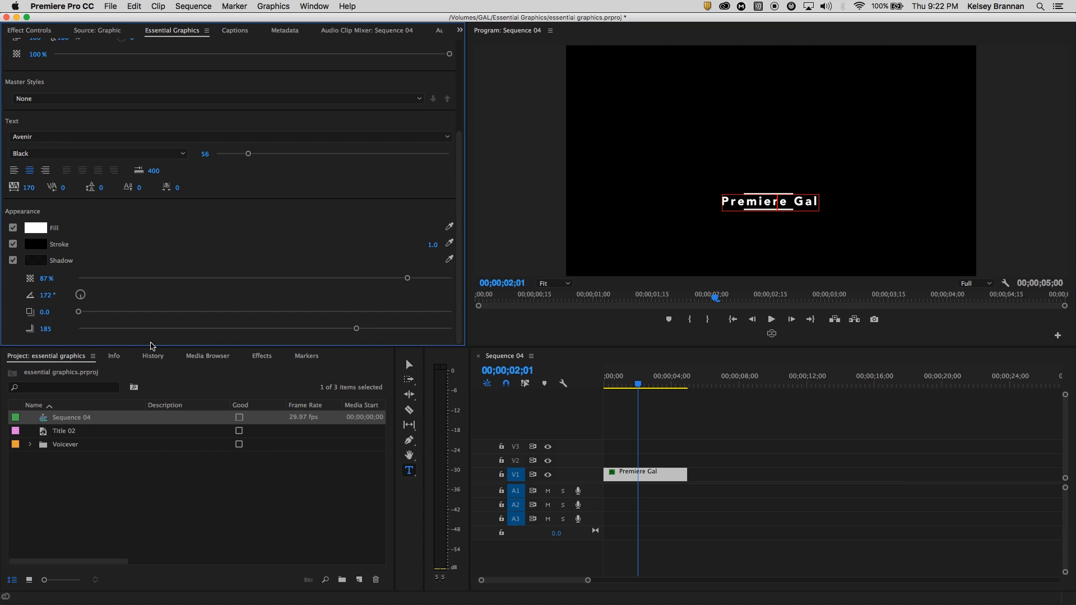
mouse_move(153, 341)
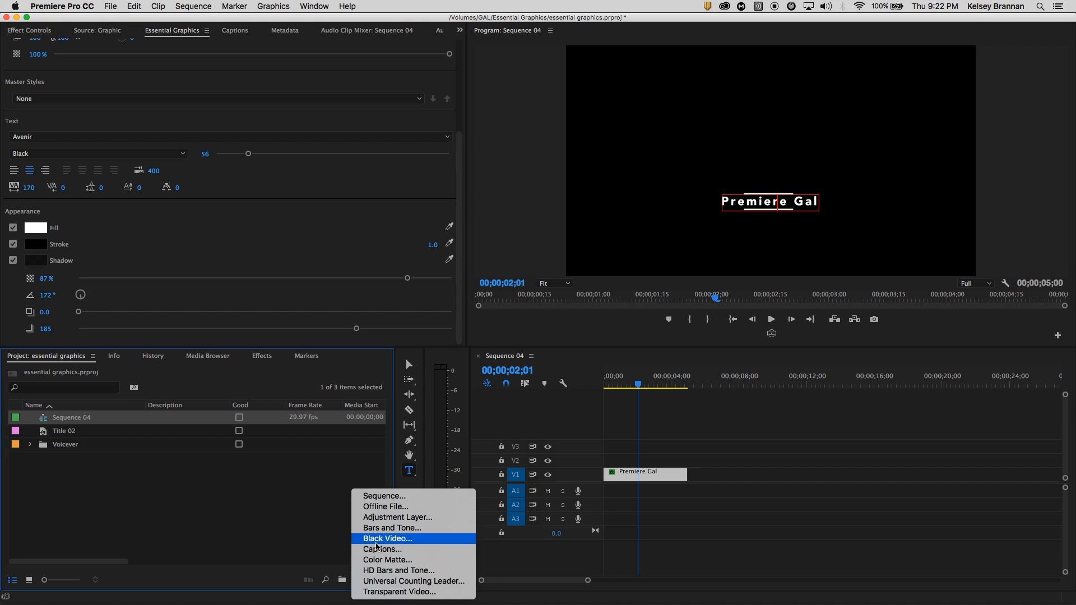
Create a pale yellow-green colour matte named Color Matte
click(388, 559)
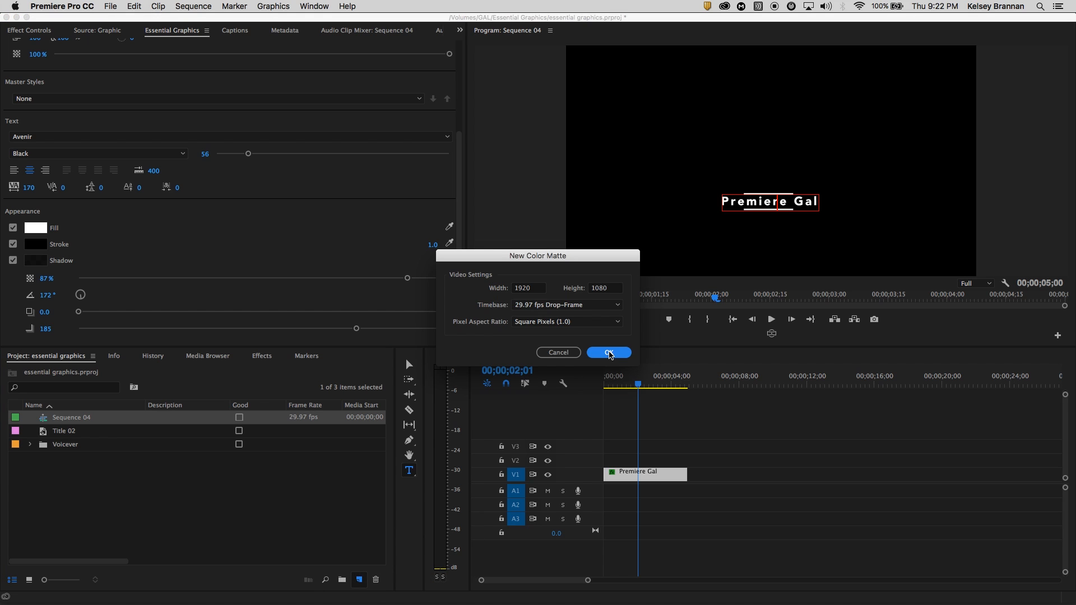
click(608, 352)
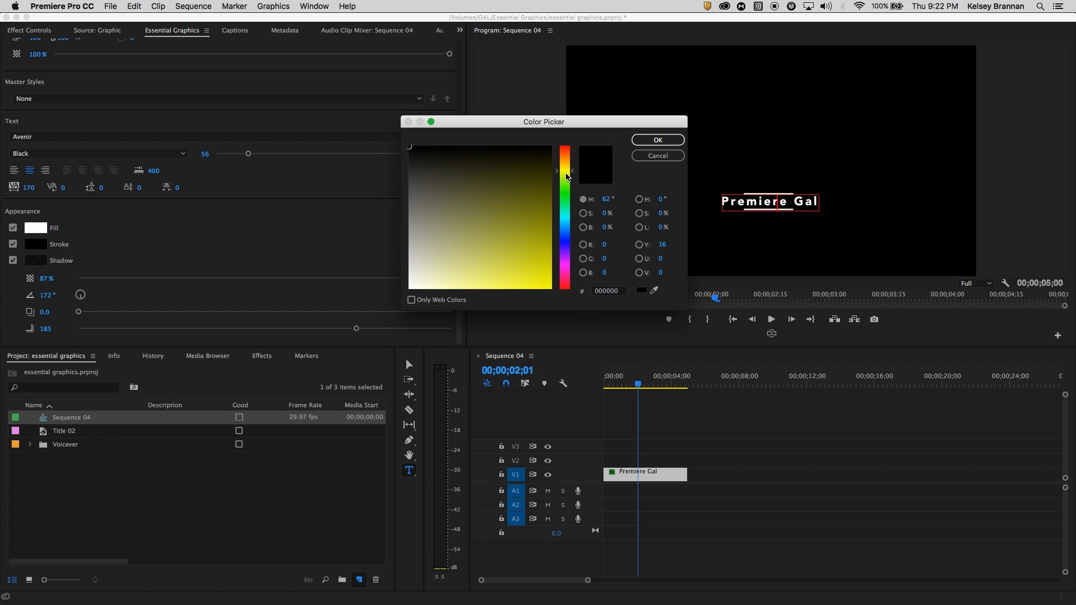
click(467, 294)
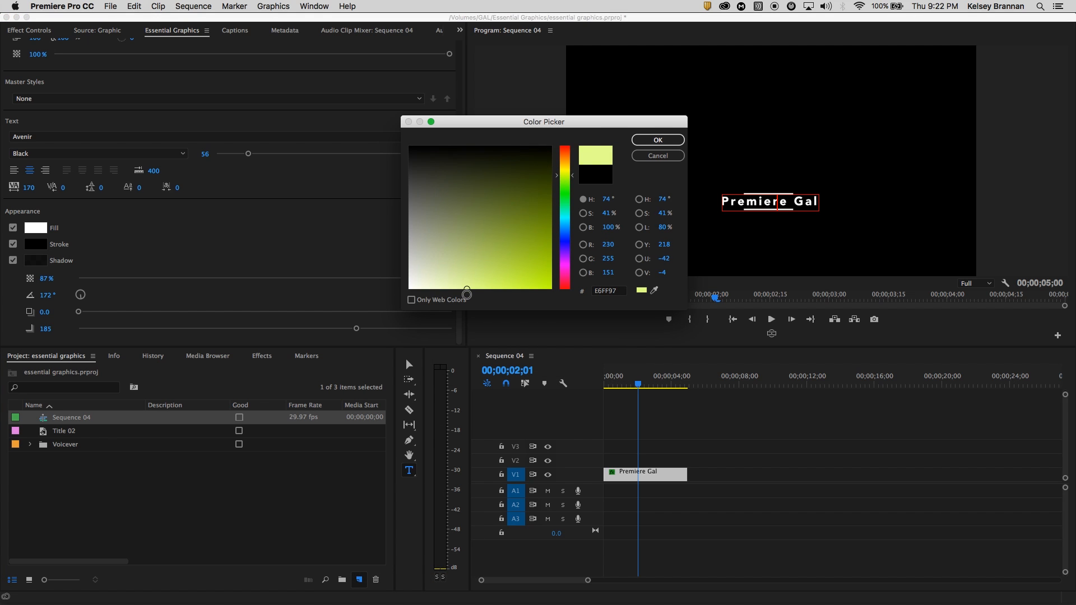
click(656, 139)
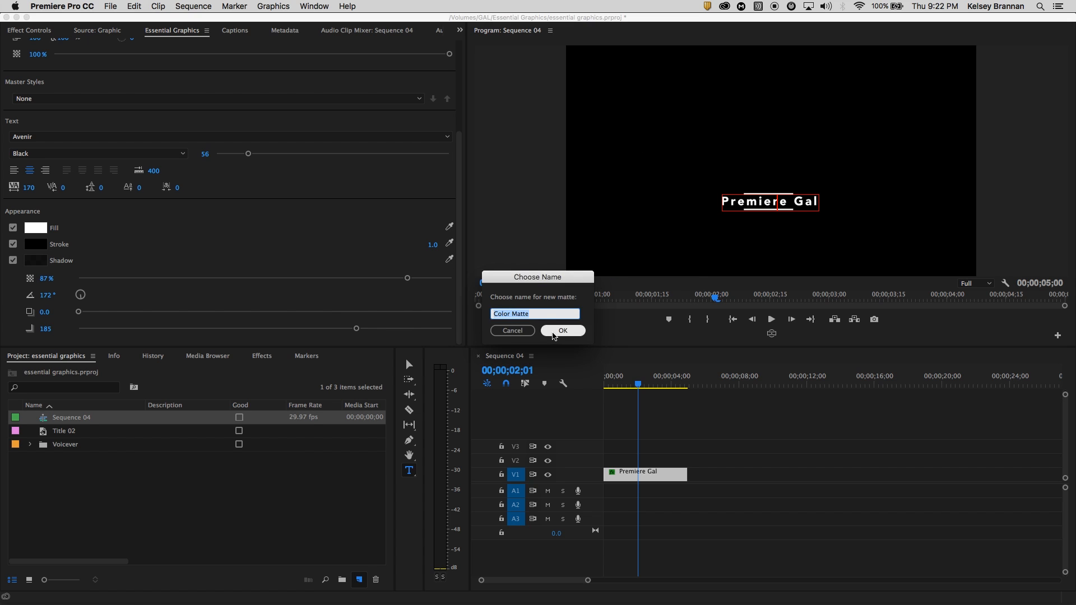
click(562, 330)
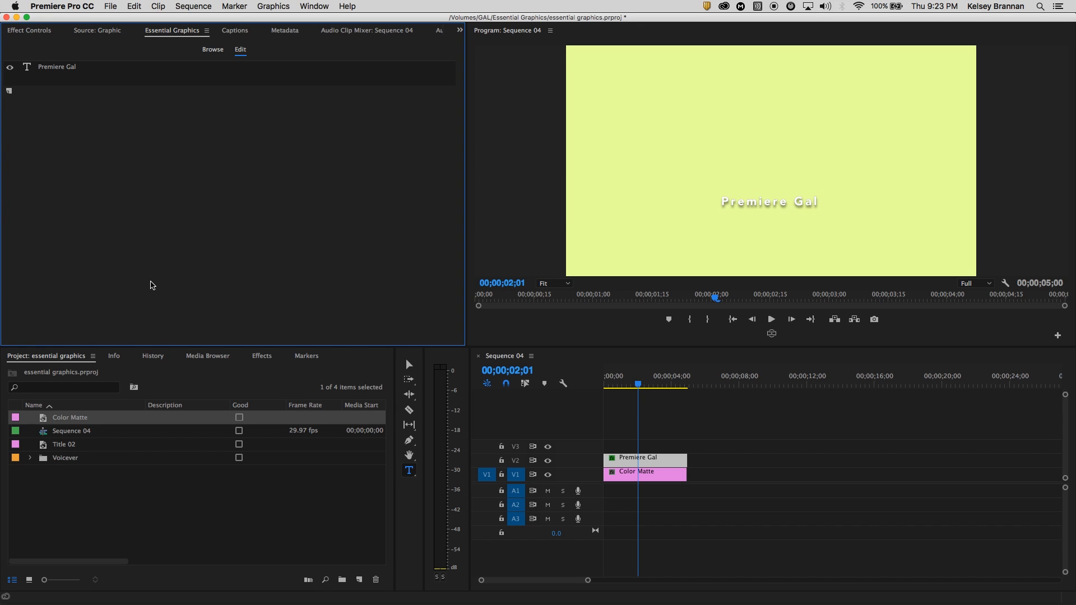
click(206, 494)
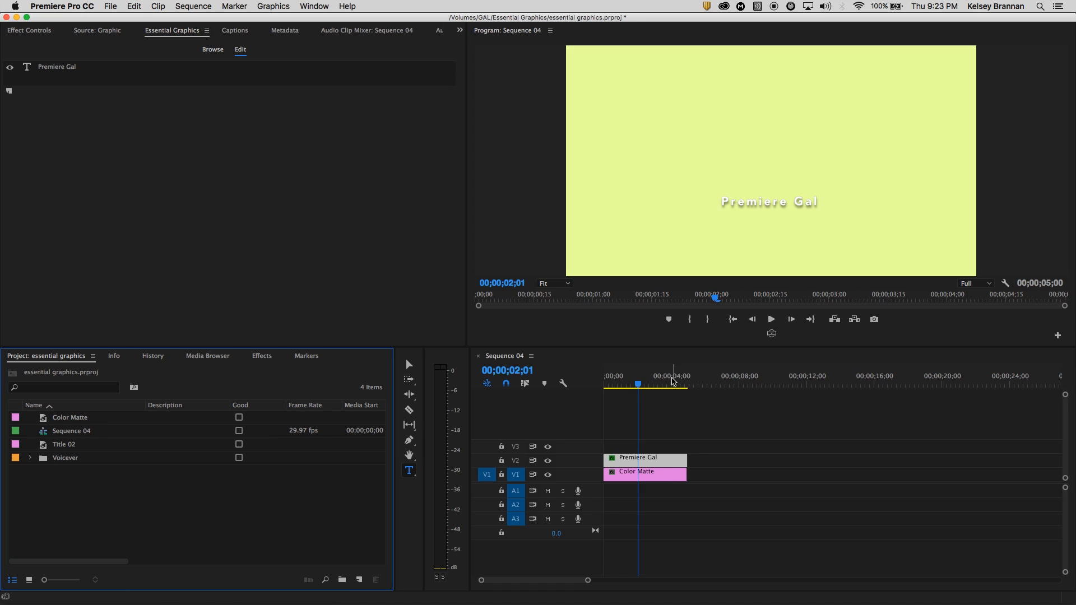
click(738, 376)
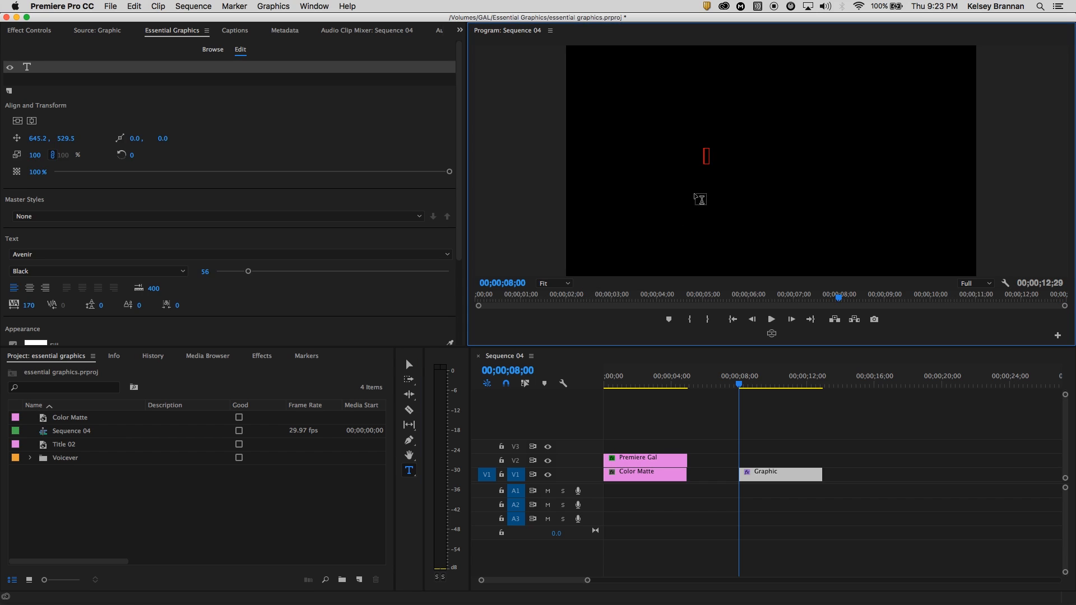
mouse_move(626, 293)
text(Premiere Gal)
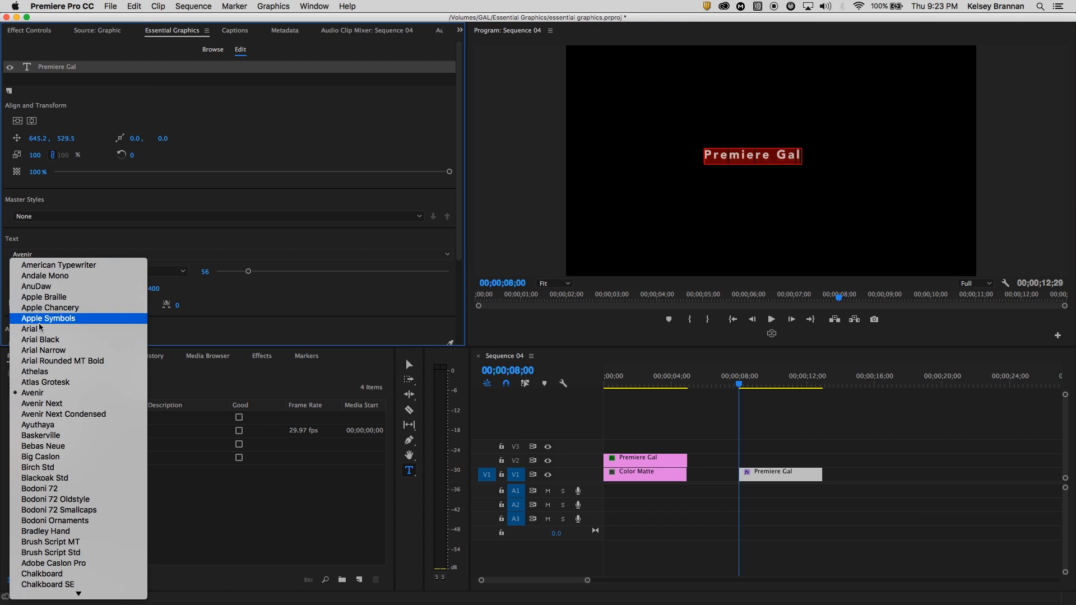
Scroll down the panel while setting up the second Premiere Gal title
scroll(down, 3)
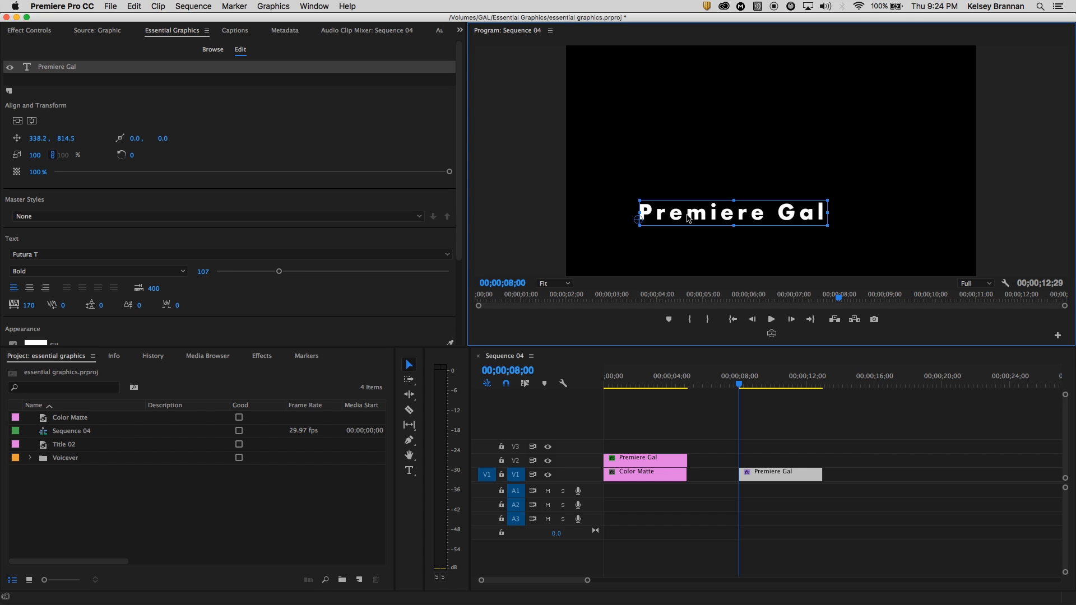
mouse_move(445, 306)
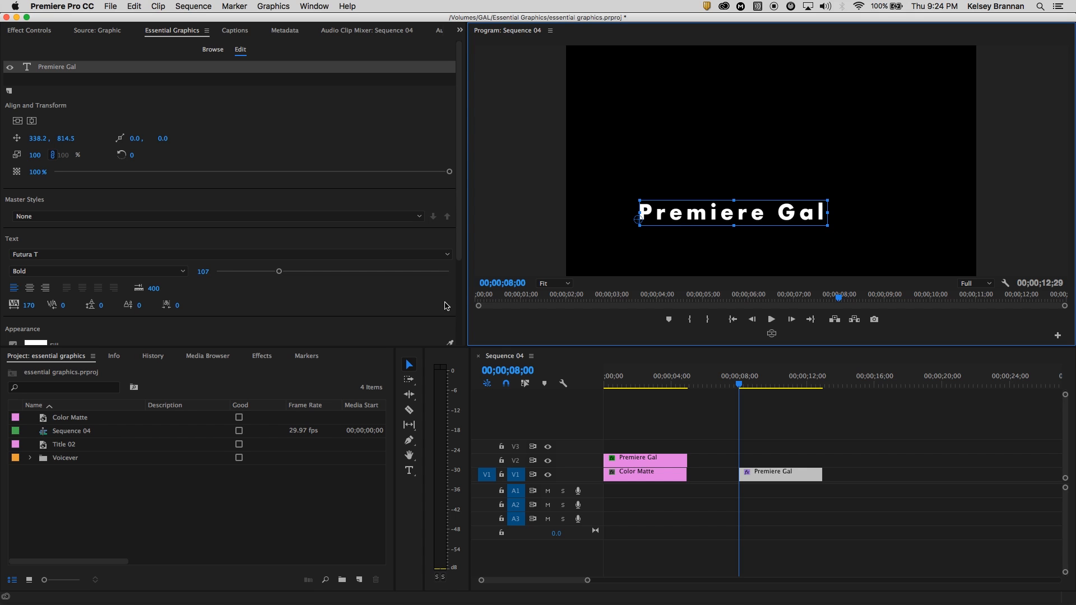
mouse_move(17, 89)
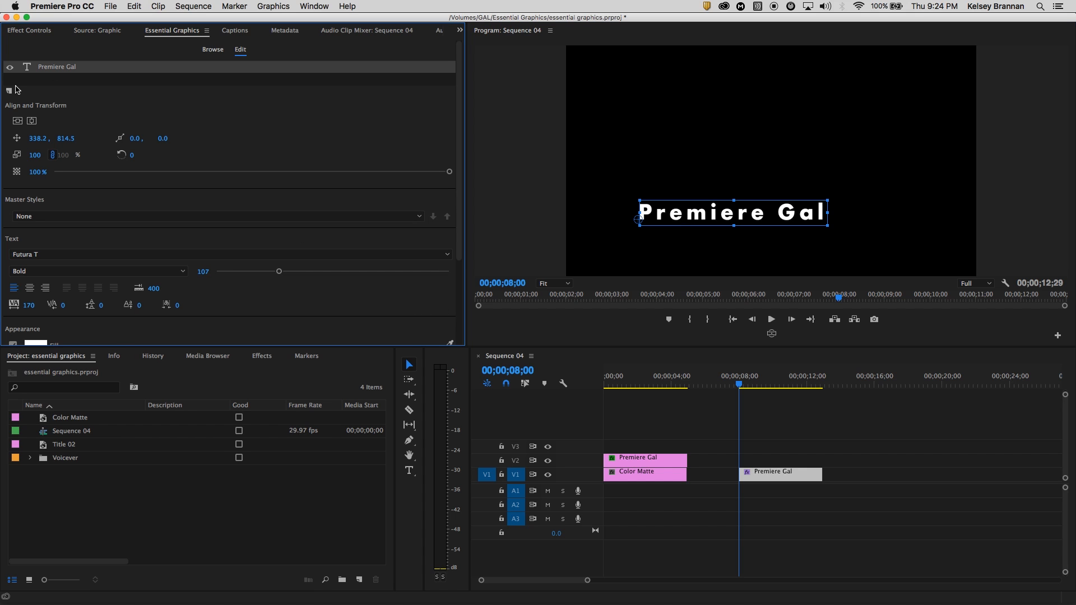
Import Premiere-gal-icon.png as a new image layer in the graphic
click(7, 89)
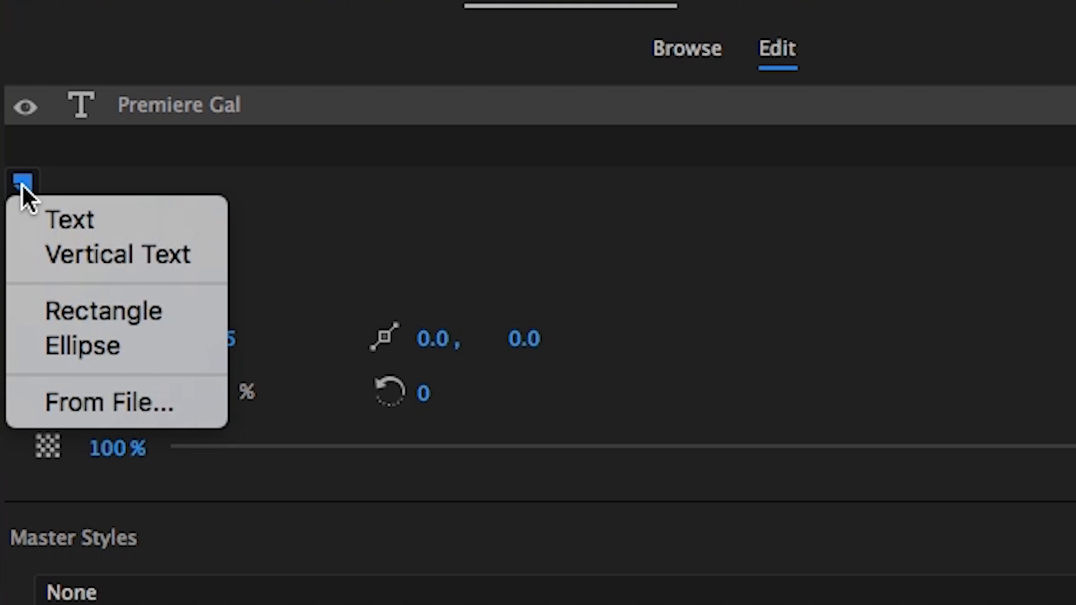
mouse_move(209, 240)
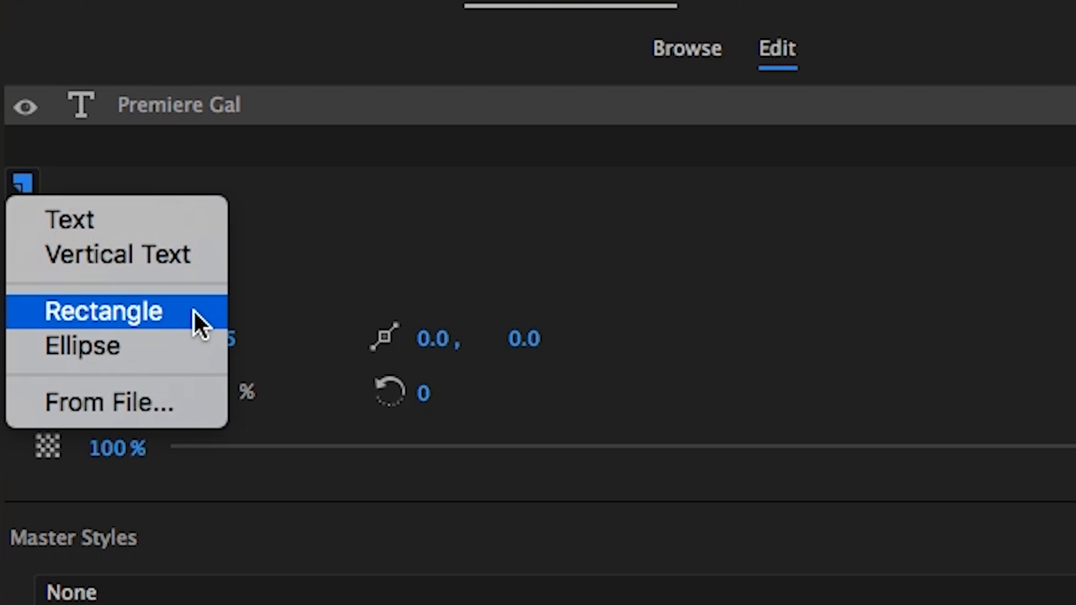
mouse_move(198, 422)
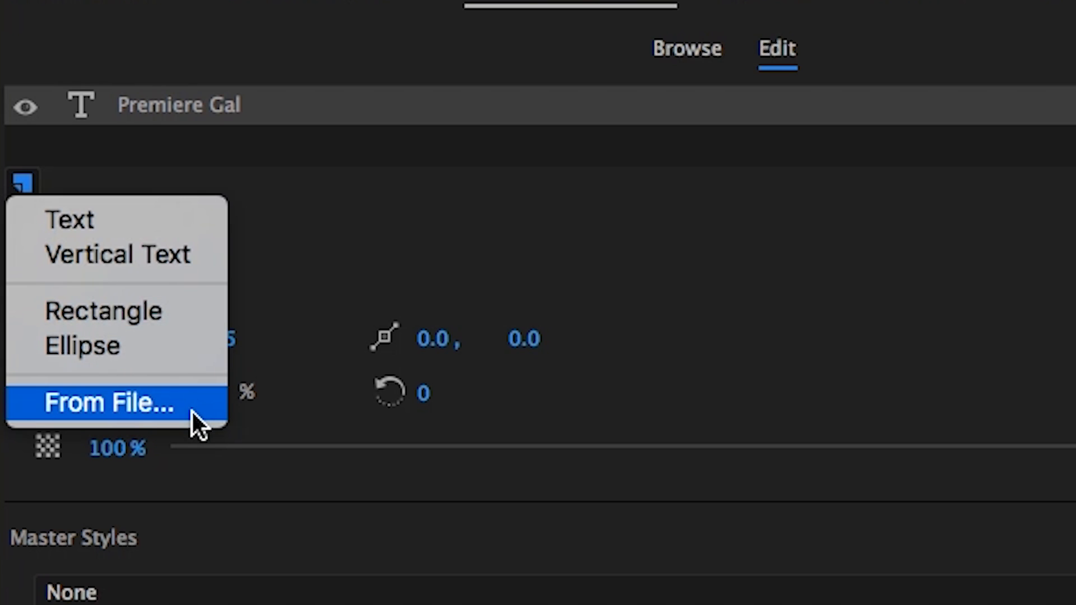
mouse_move(175, 411)
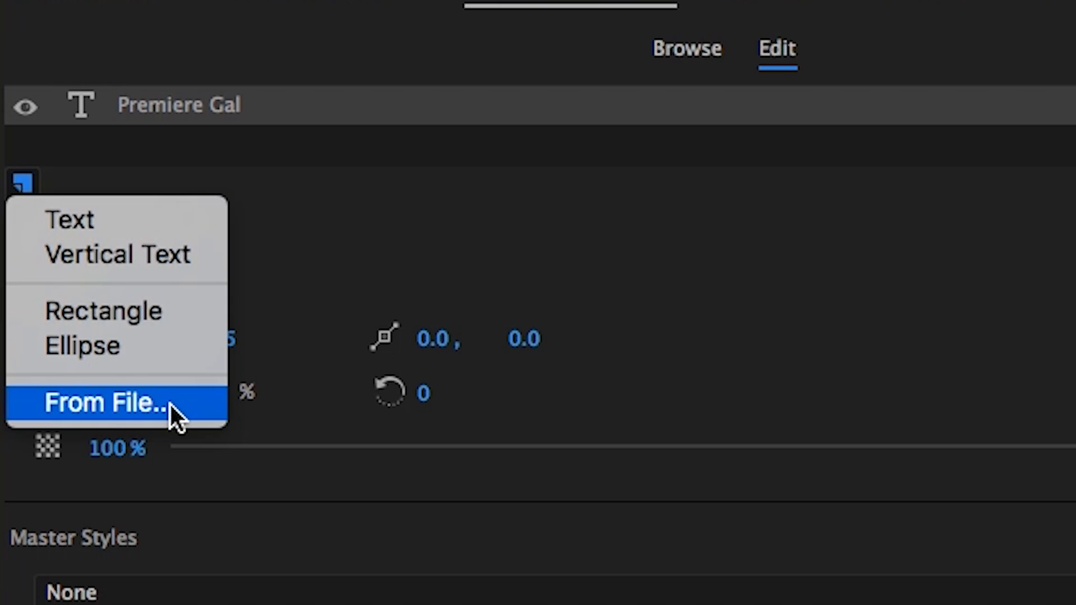
click(104, 403)
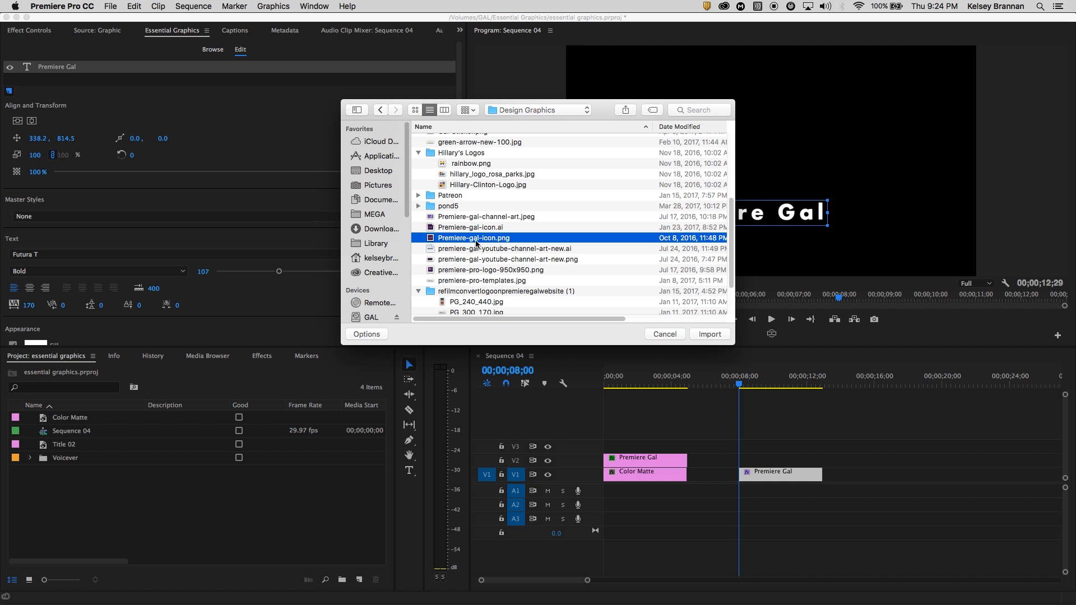
click(709, 334)
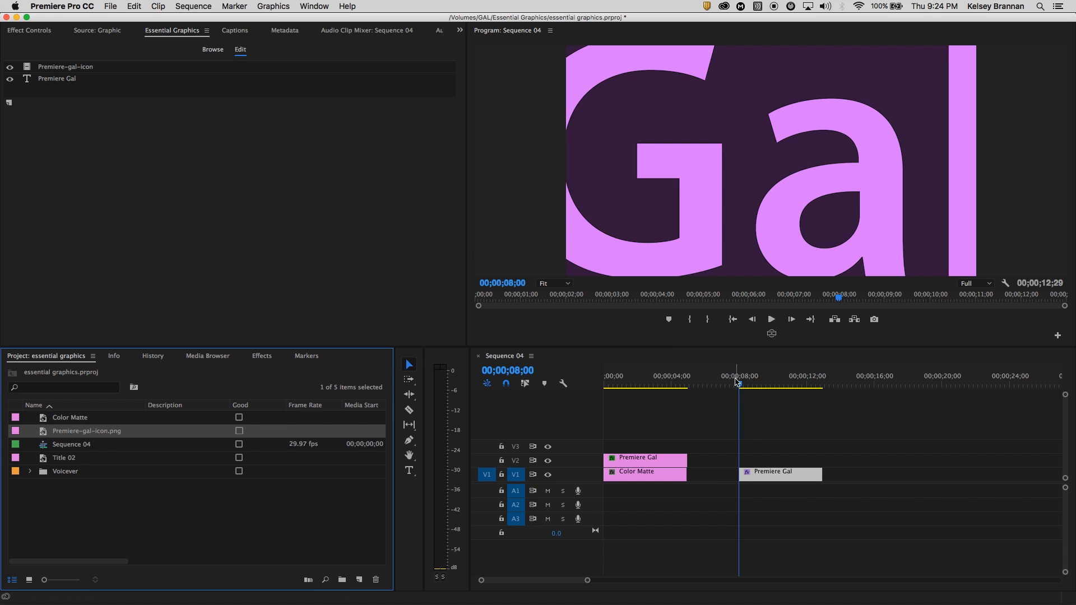
Select the Premiere-gal-icon layer and scale it down to 5%
click(58, 78)
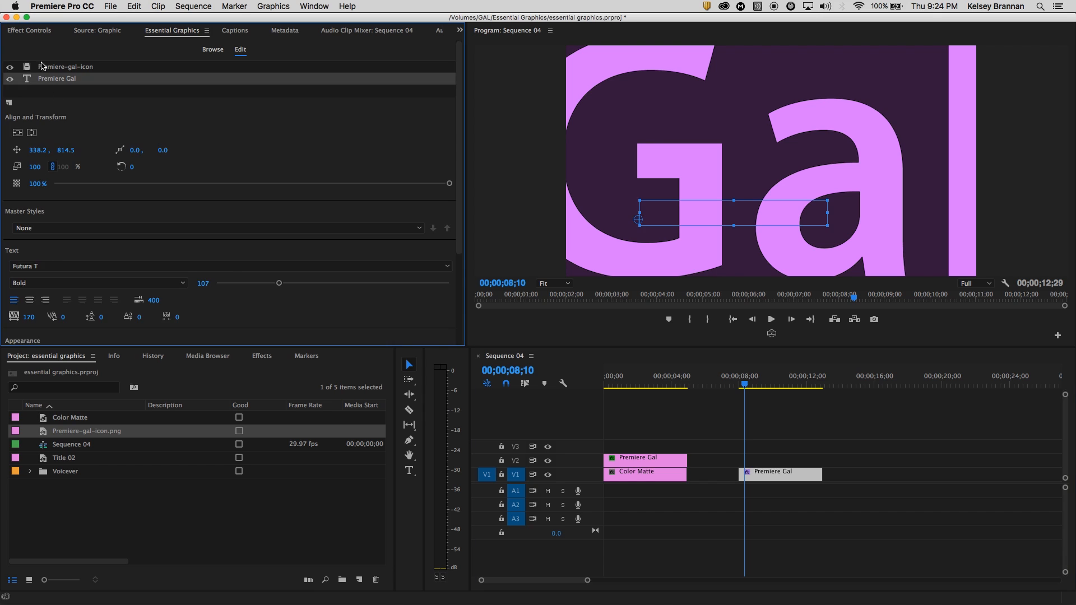
click(65, 66)
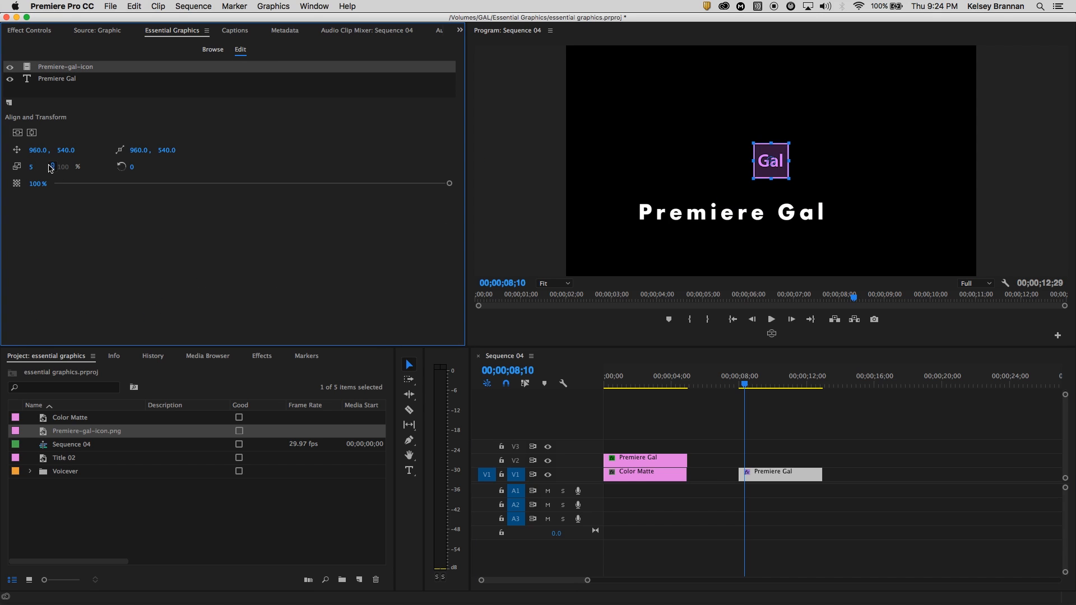
mouse_move(82, 174)
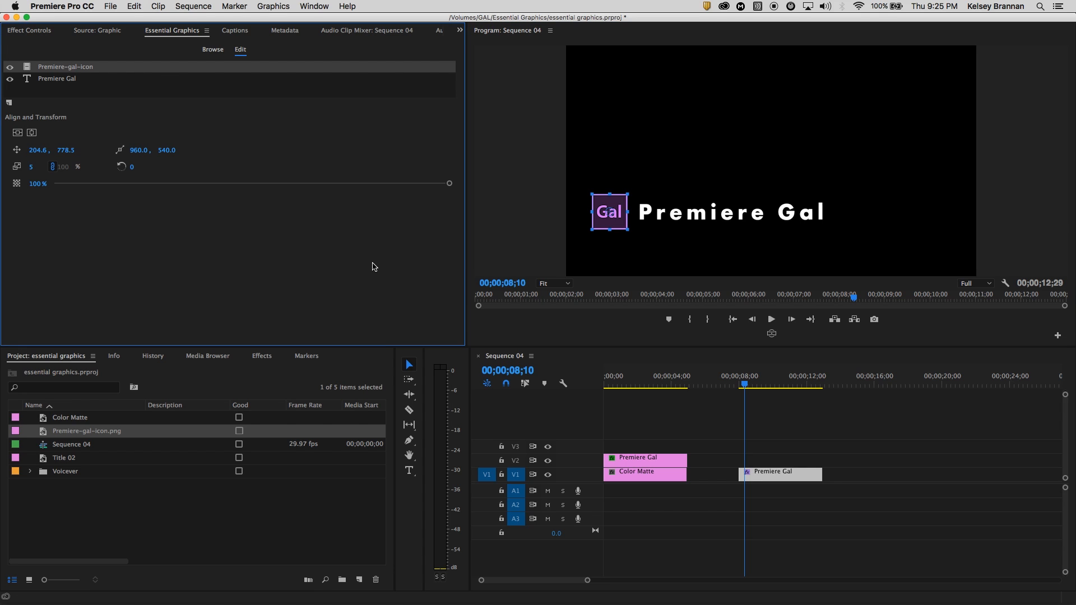
click(9, 104)
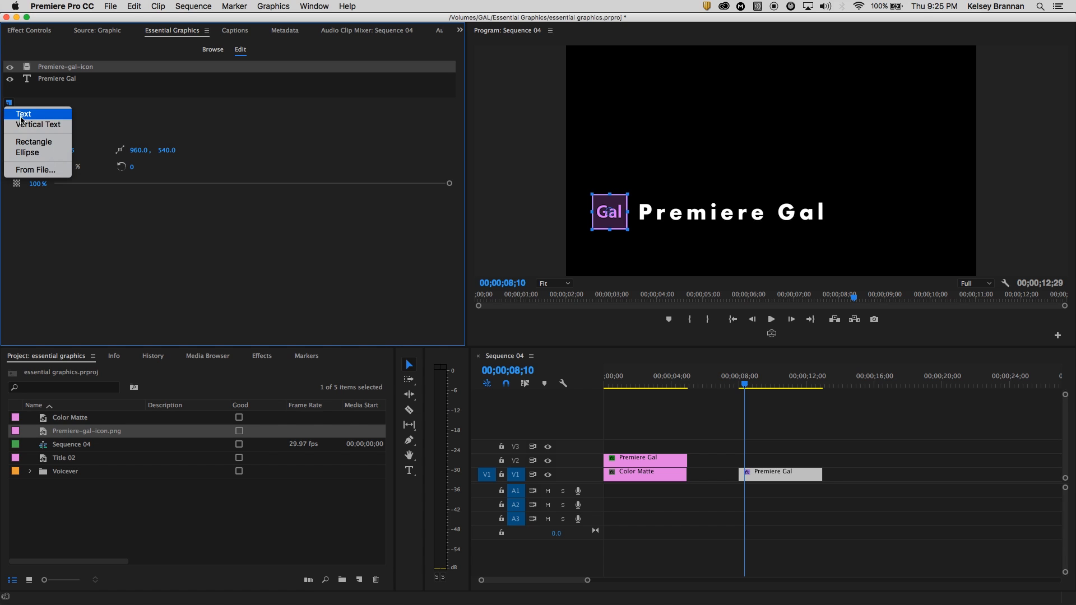
Add a rectangle shape layer with a white fill
click(34, 141)
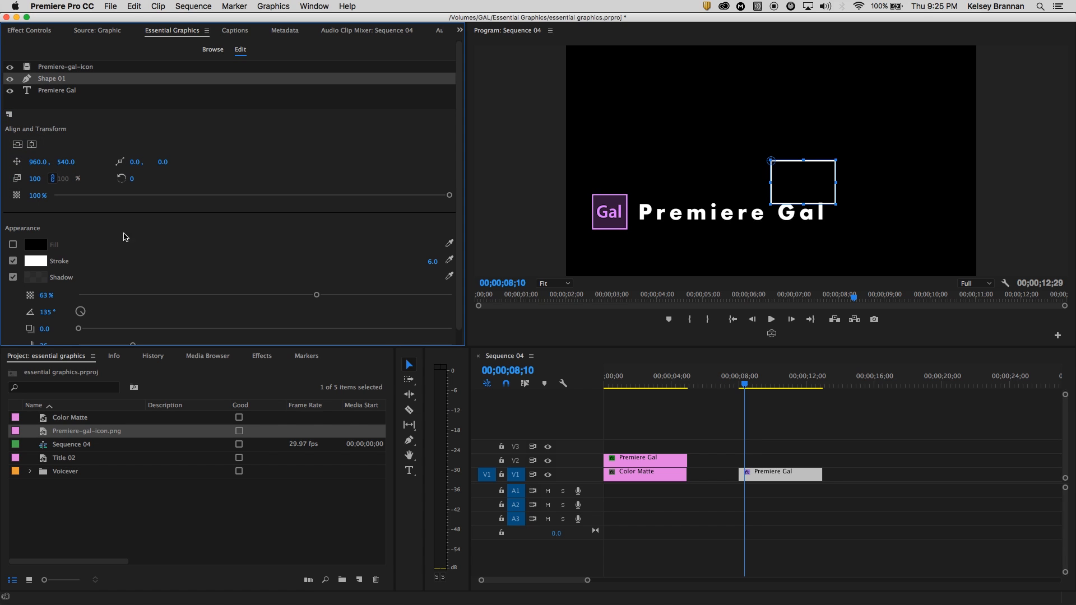
click(12, 245)
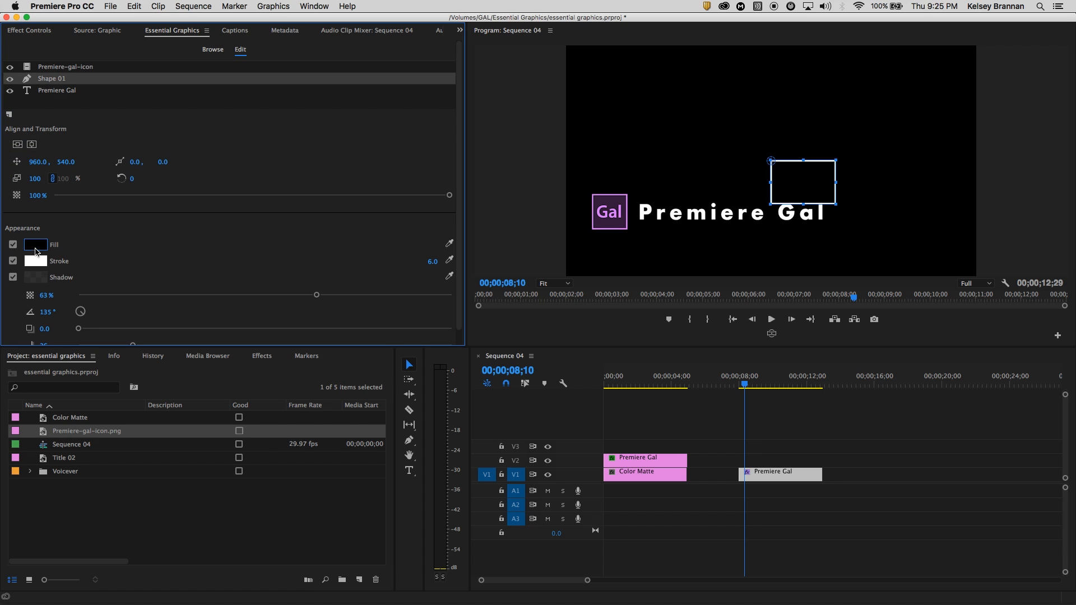
click(35, 244)
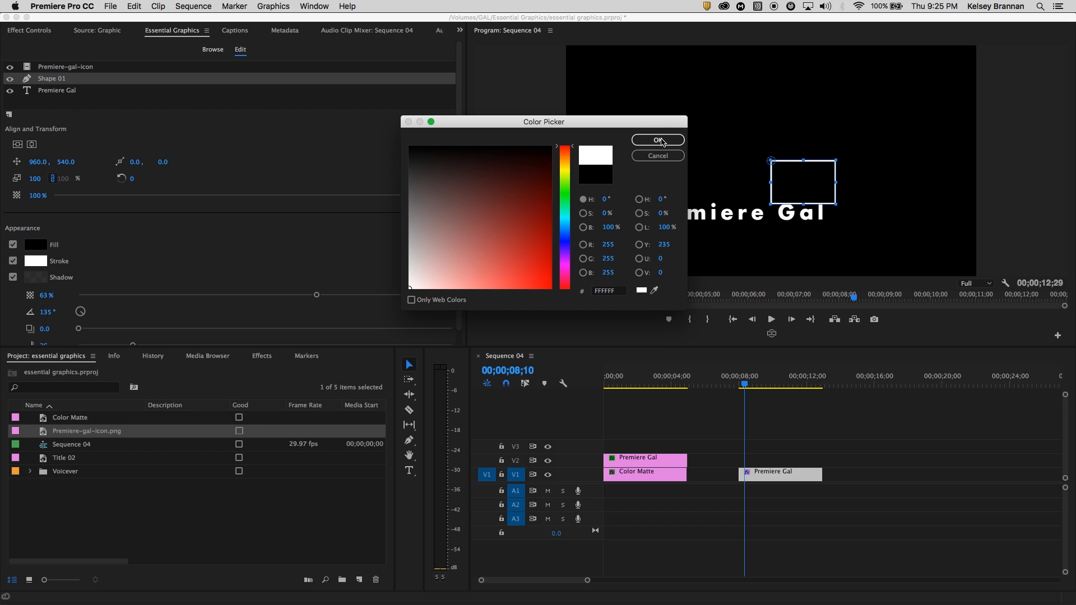
click(657, 140)
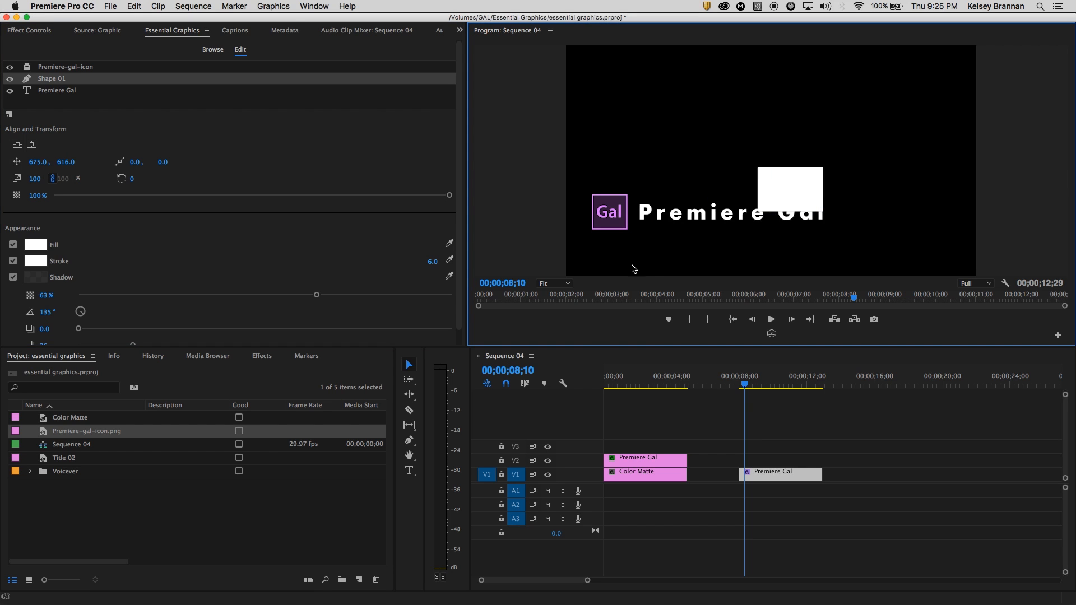
Set the Program Monitor zoom to 100%, then Fit, and reselect the rectangle
click(555, 283)
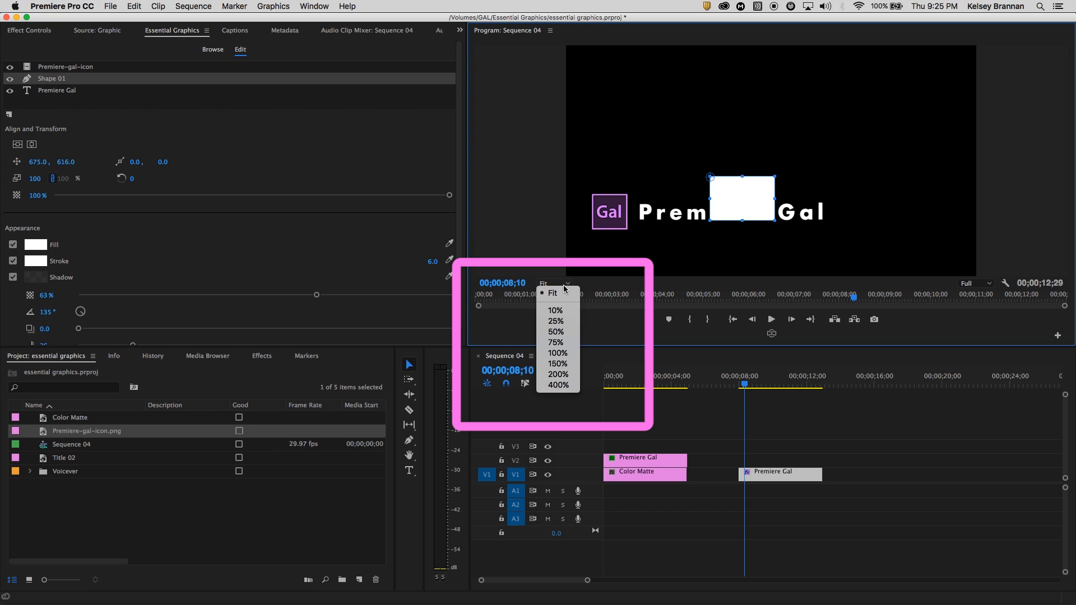
mouse_move(557, 352)
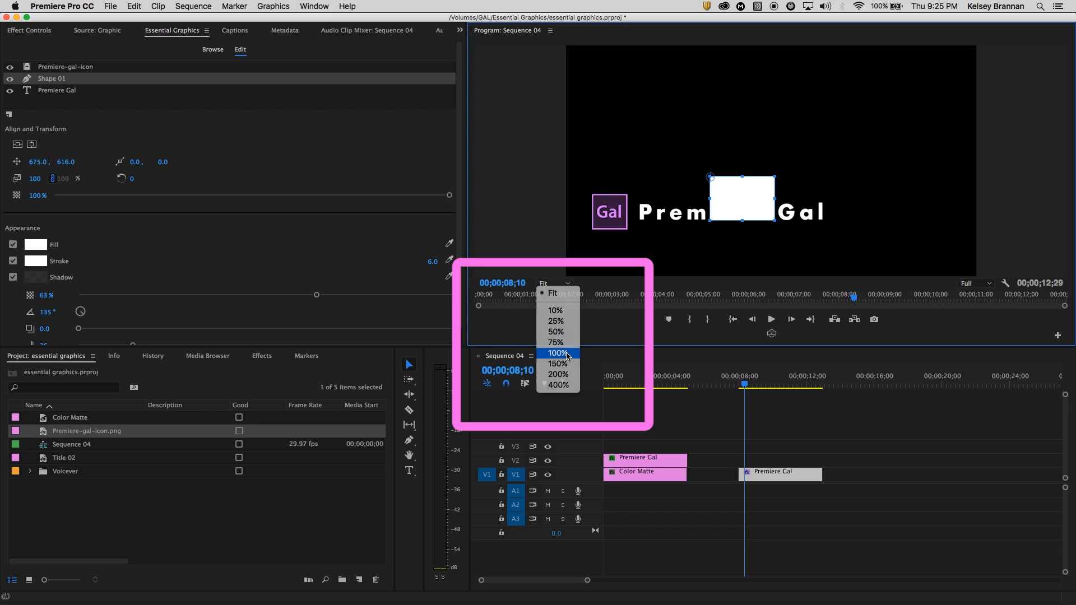
click(555, 354)
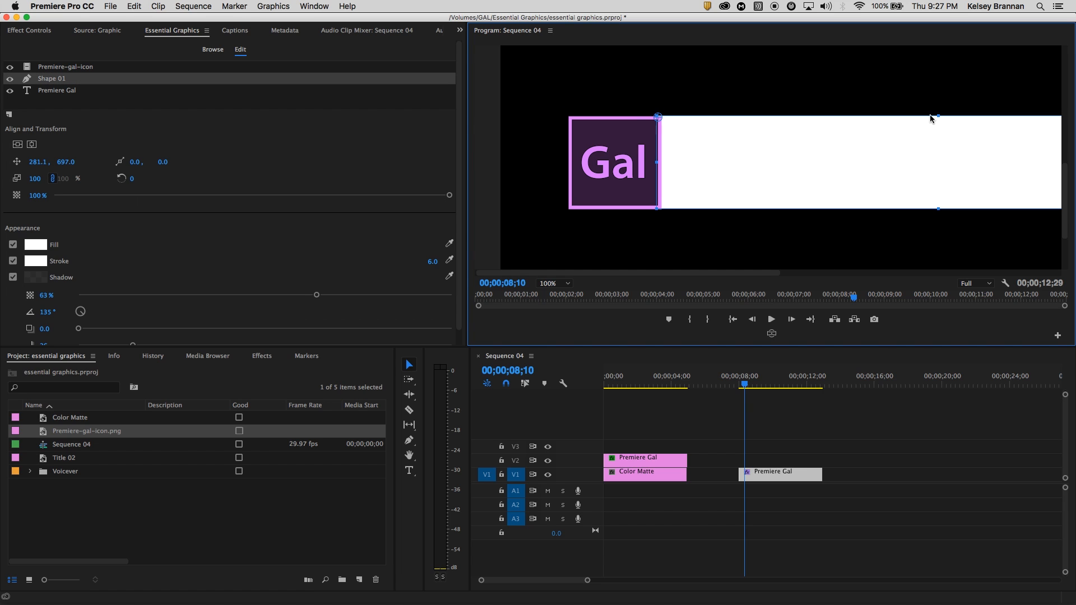
mouse_move(938, 119)
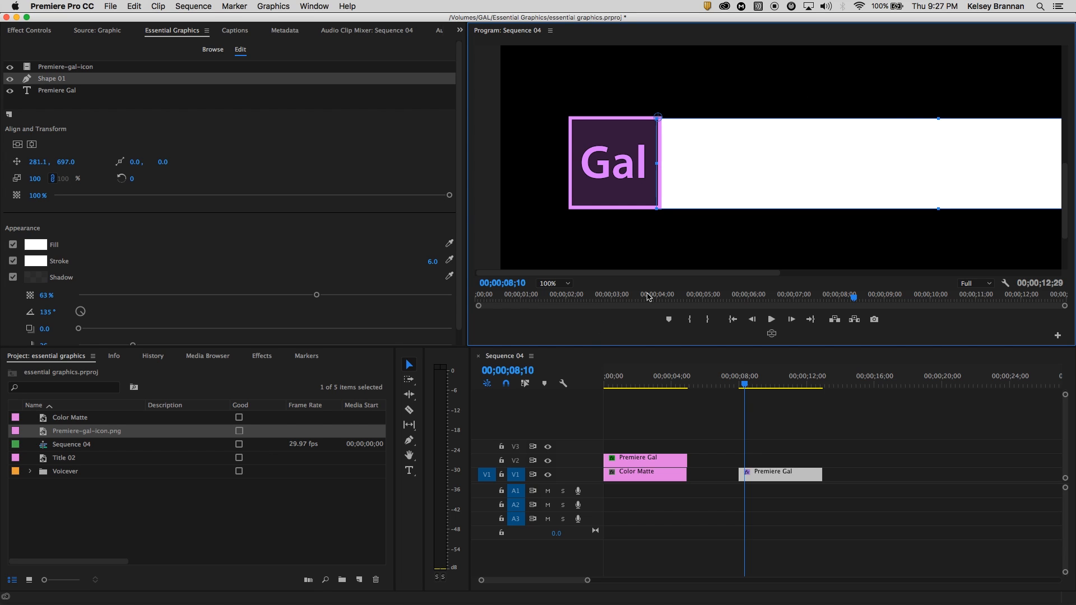
click(553, 283)
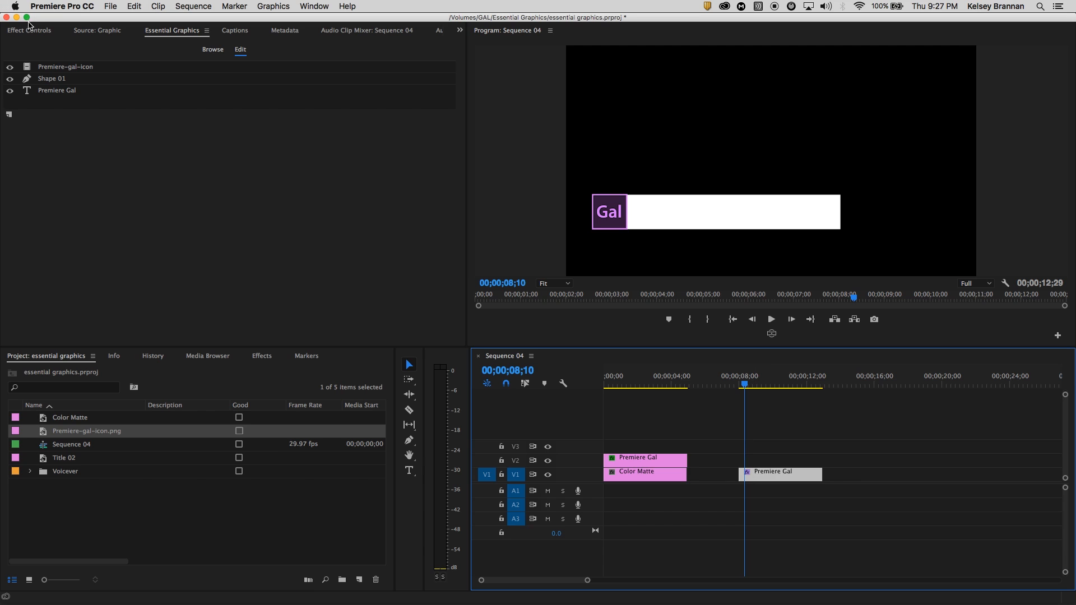
click(51, 78)
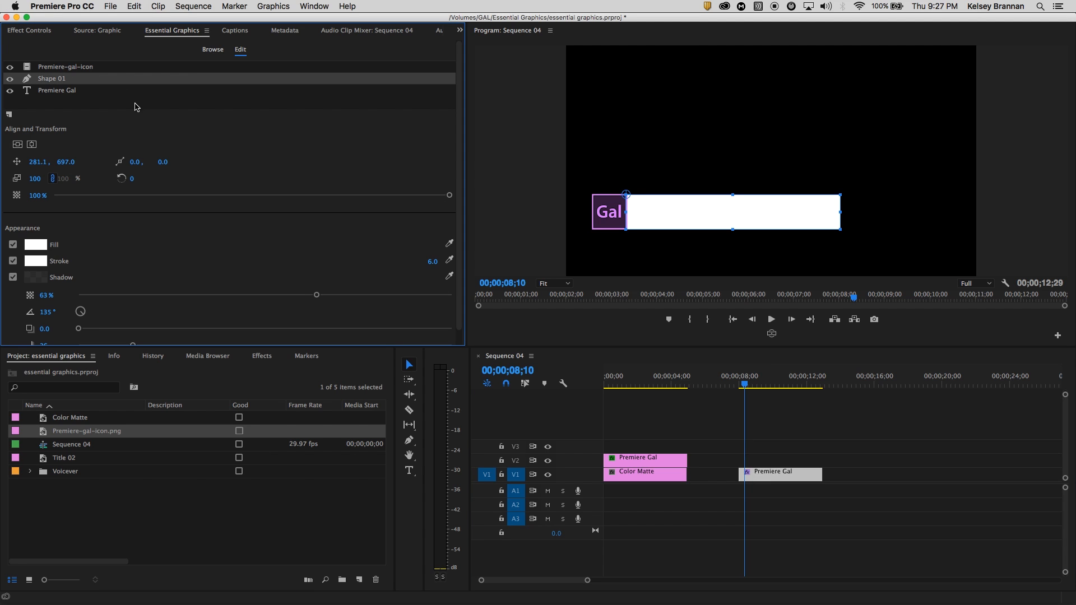
mouse_move(58, 81)
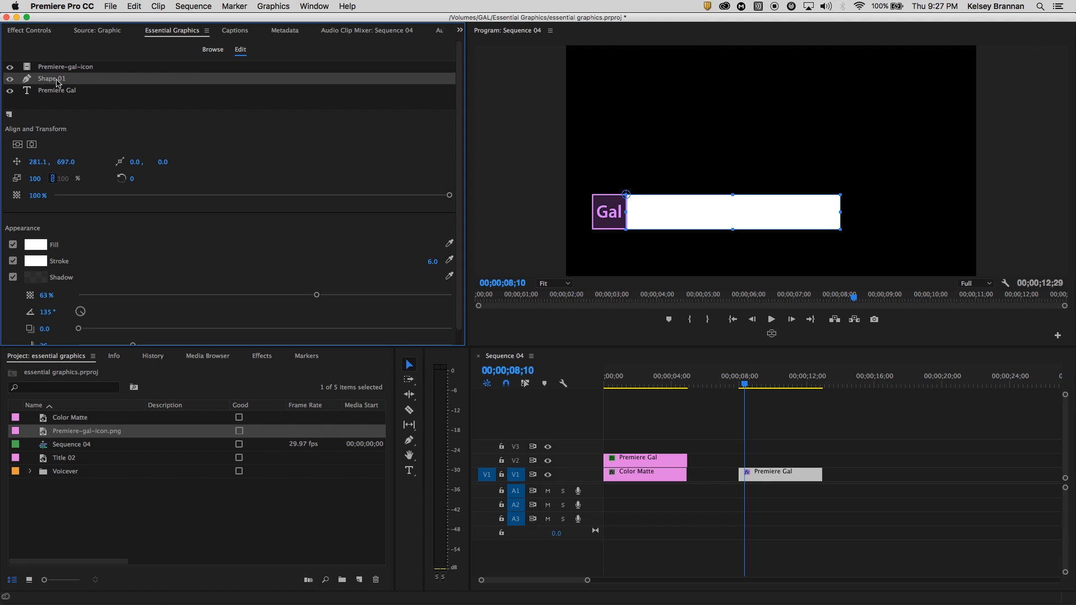
Layer the Premiere Gal text above Shape 01 and fill it with the logo's dark purple
click(57, 79)
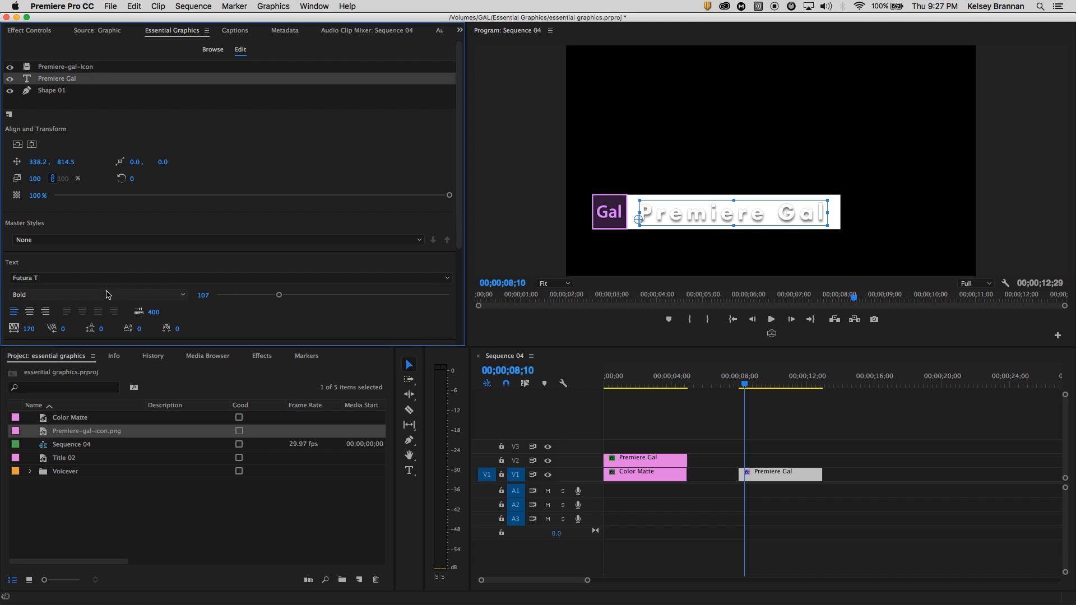
scroll(down, 3)
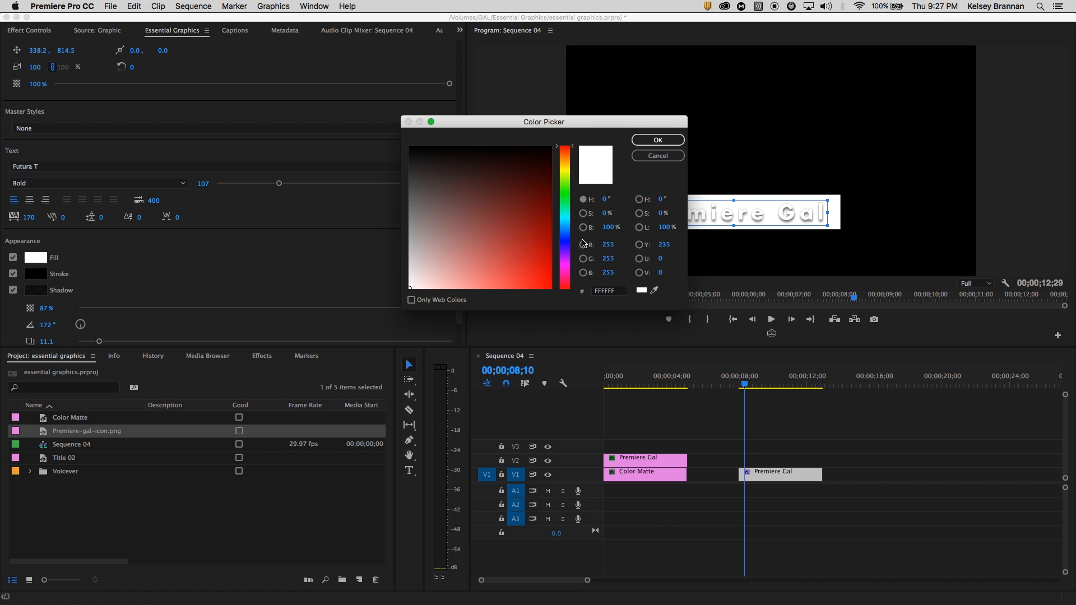
click(538, 181)
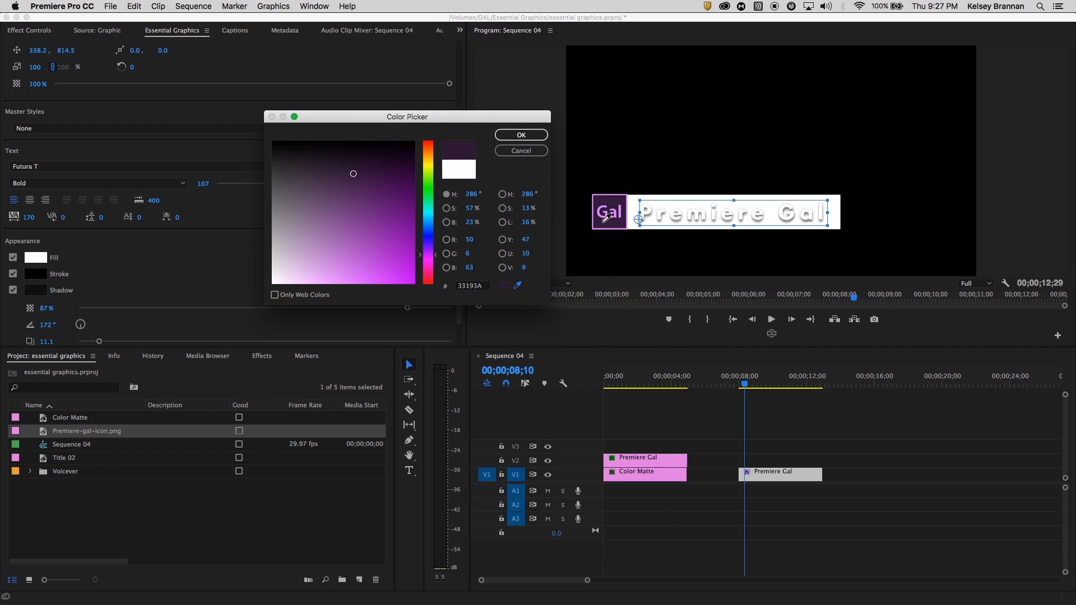
click(520, 134)
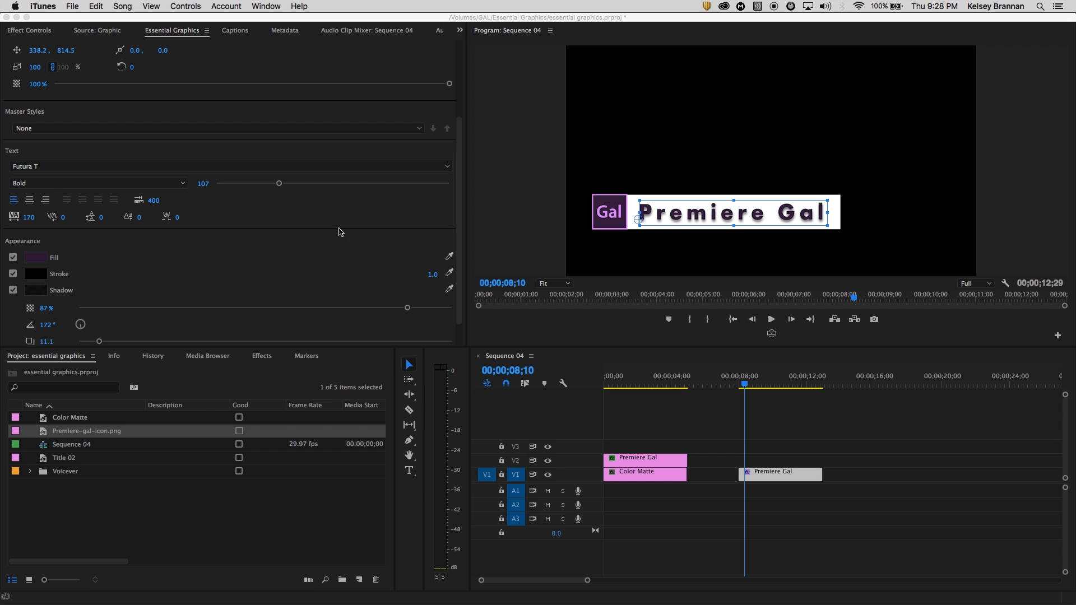
mouse_move(320, 242)
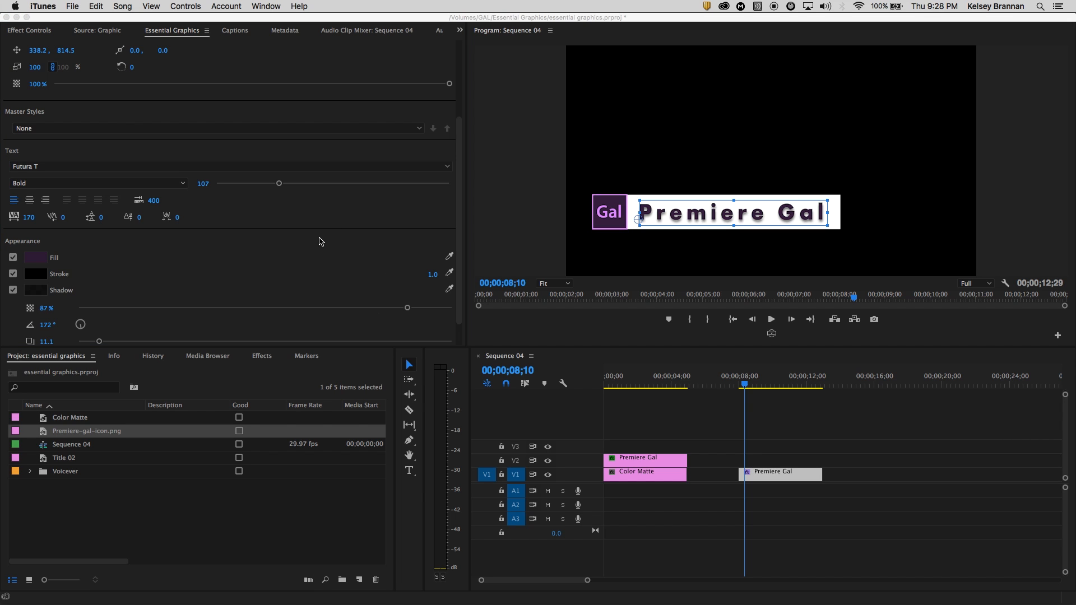
mouse_move(432, 325)
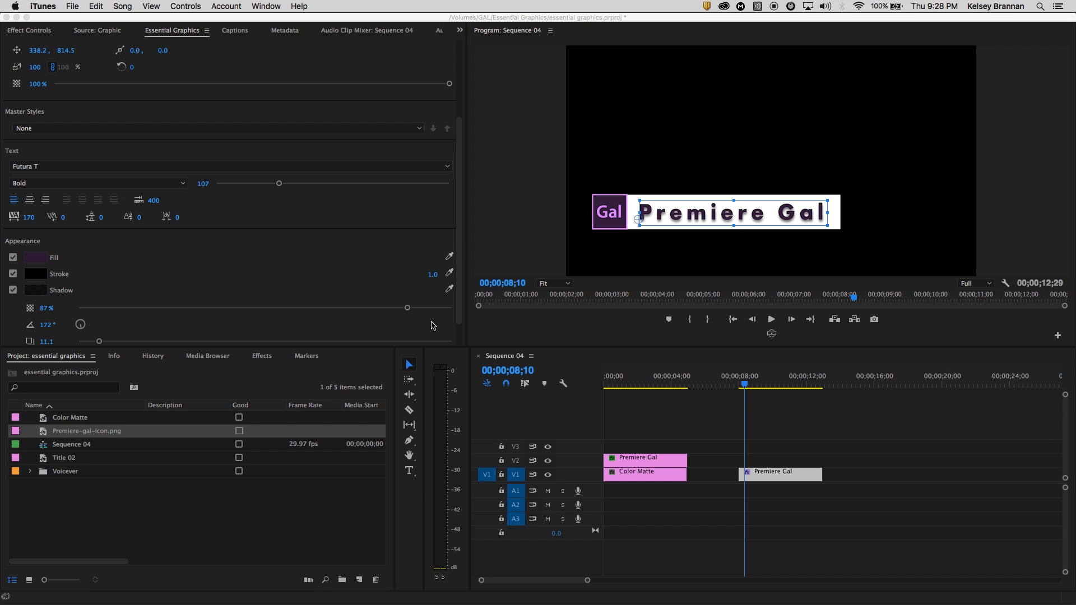
mouse_move(508, 336)
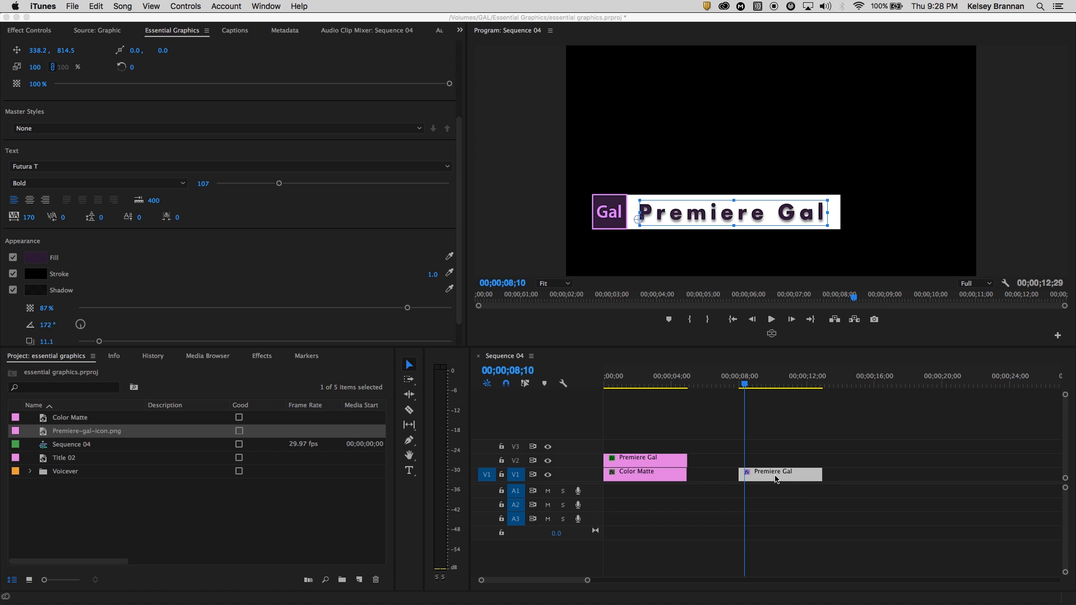
Export the Premiere Gal clip as 'Gal Title Template' with Essential Graphics as destination
right_click(772, 471)
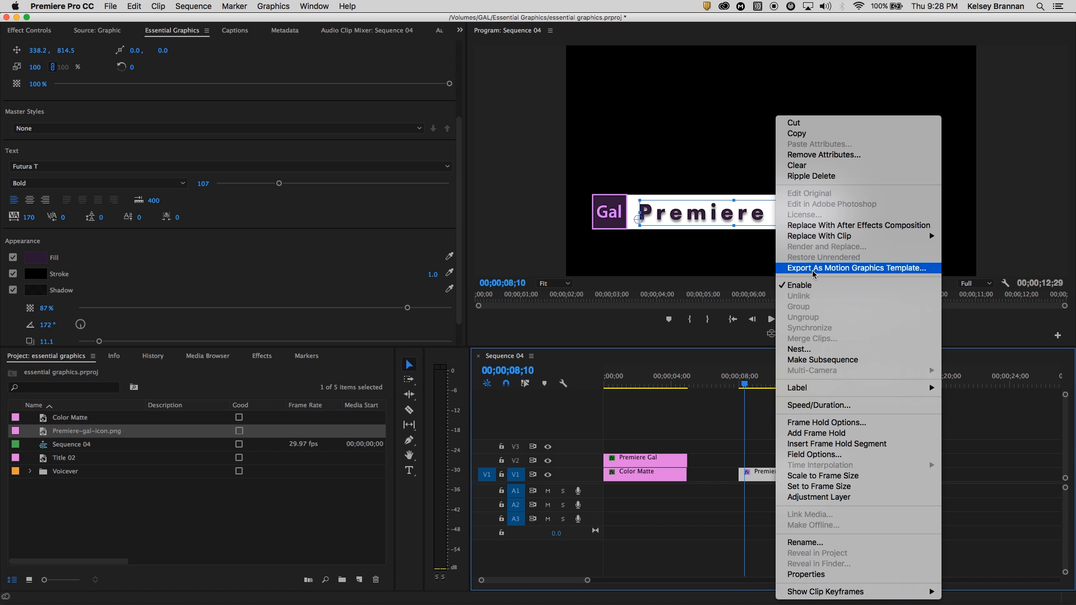
mouse_move(950, 274)
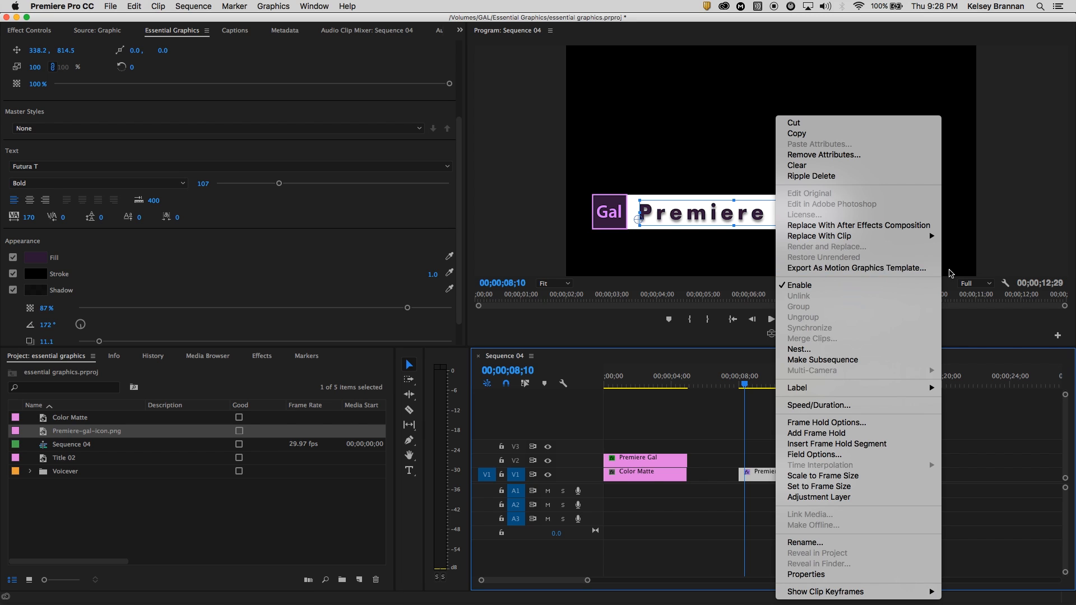
click(856, 269)
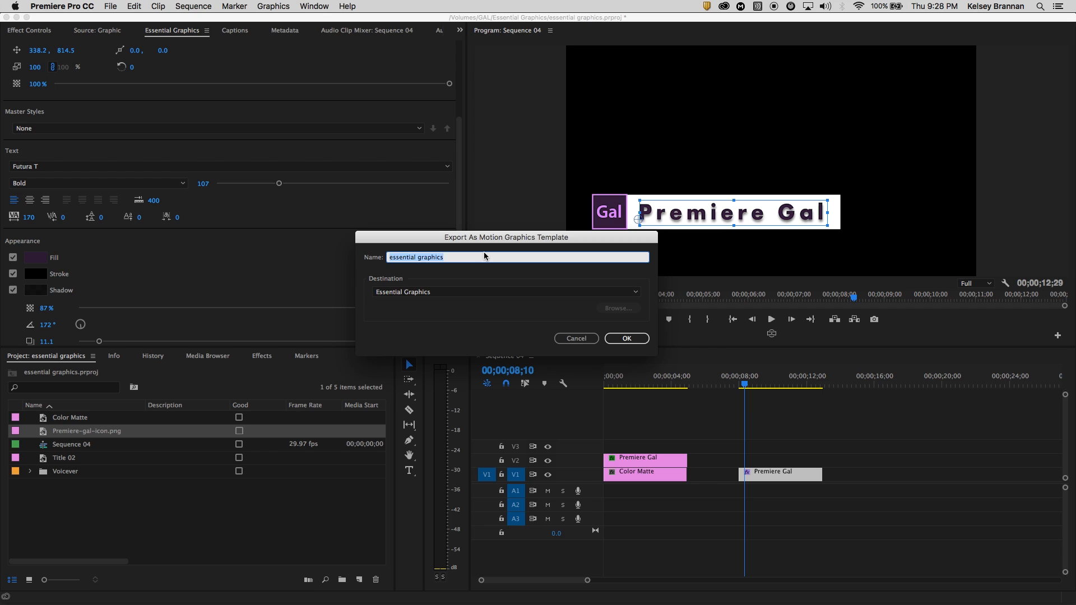
text(Gal Title Te)
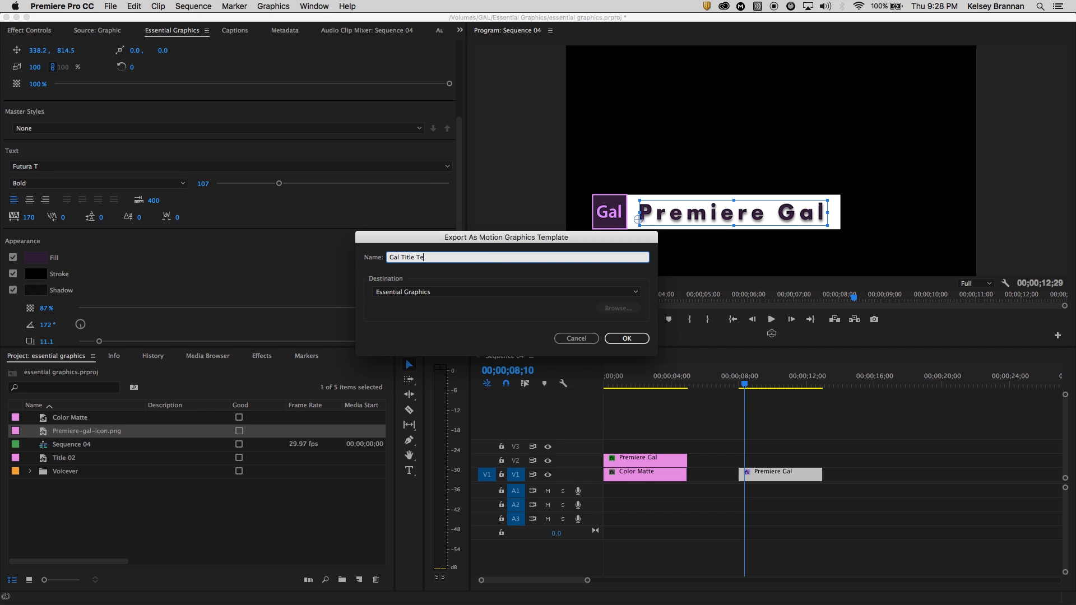
text(mplate)
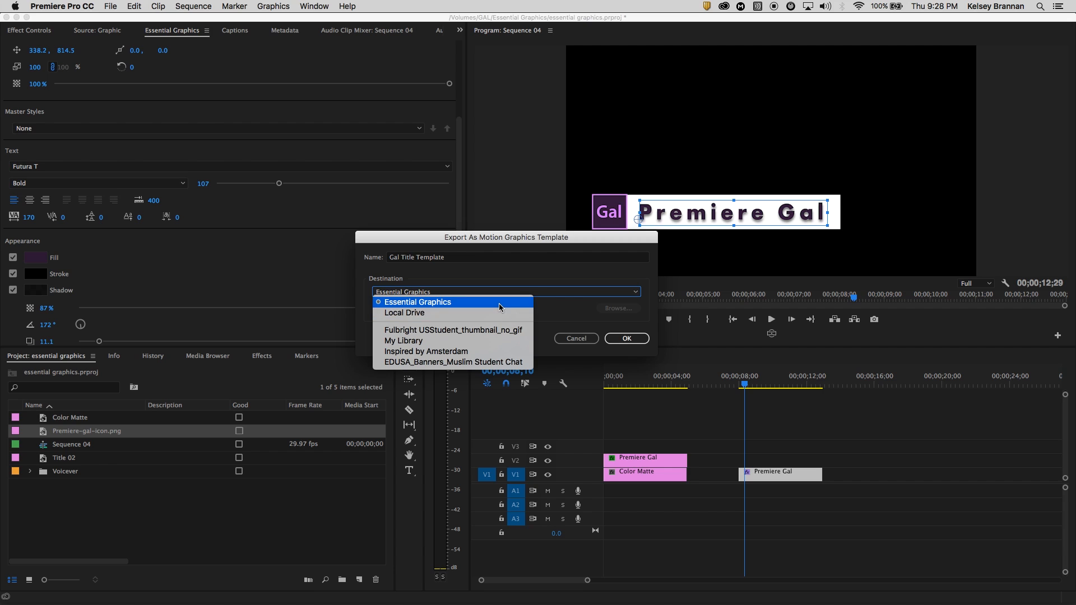
click(418, 302)
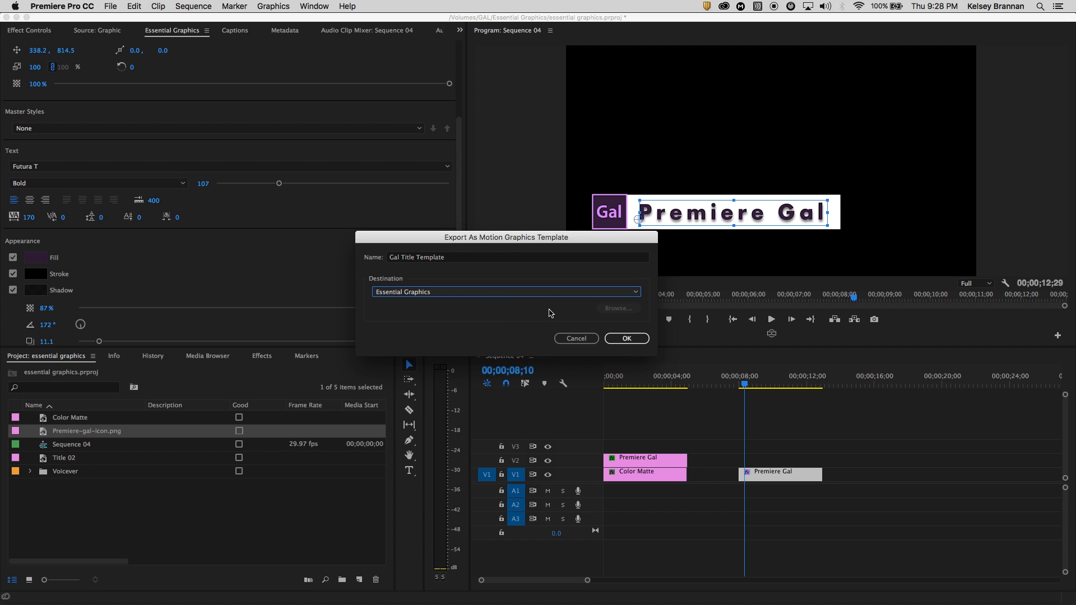
click(625, 339)
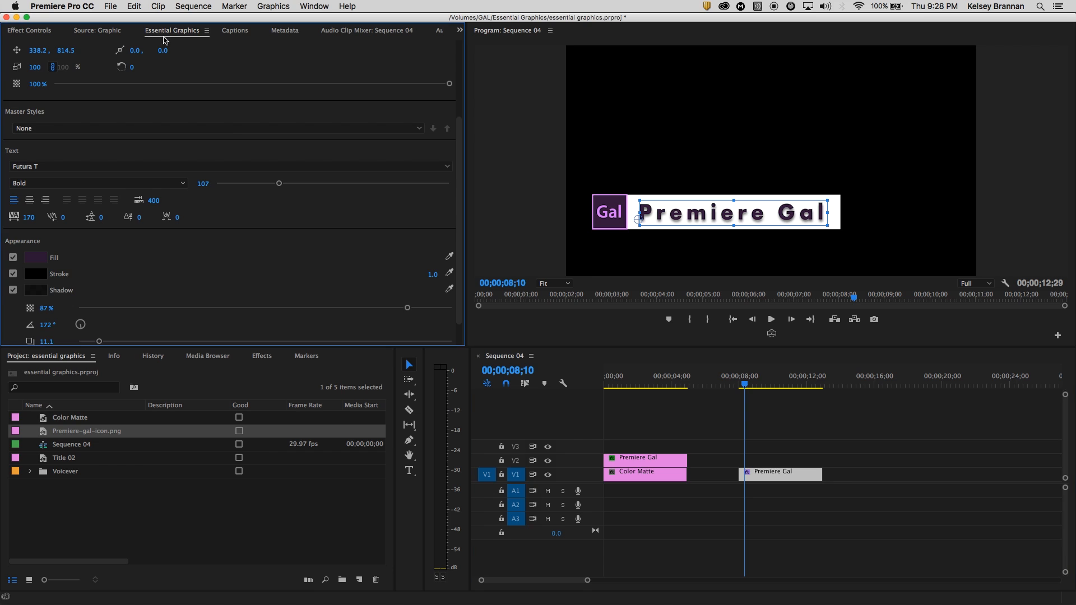
In the Browse templates, move Gal Title Template into /Custom Gal Titles
click(212, 49)
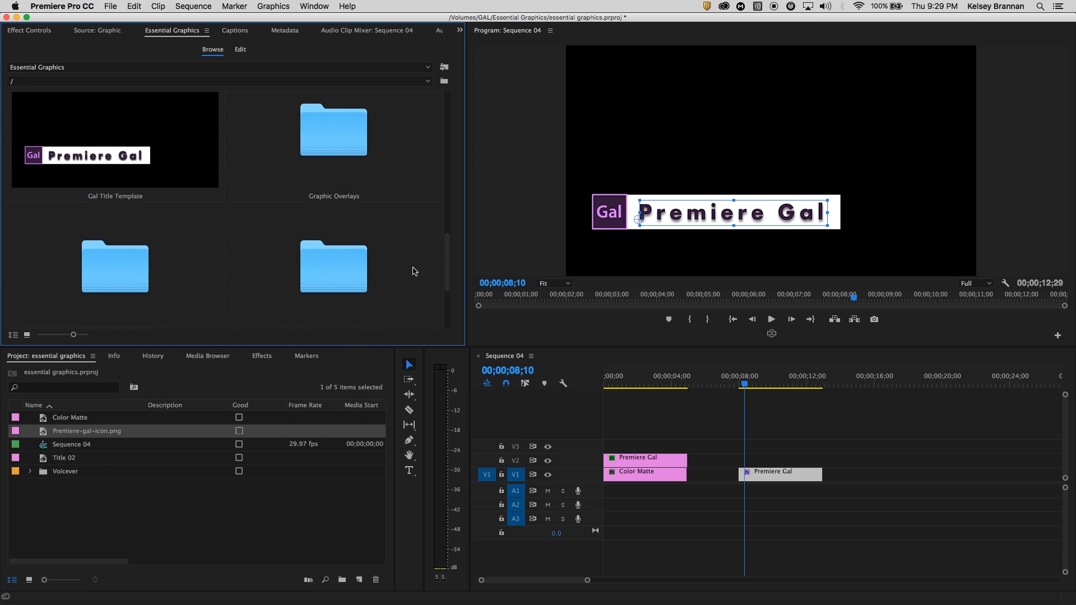
click(444, 81)
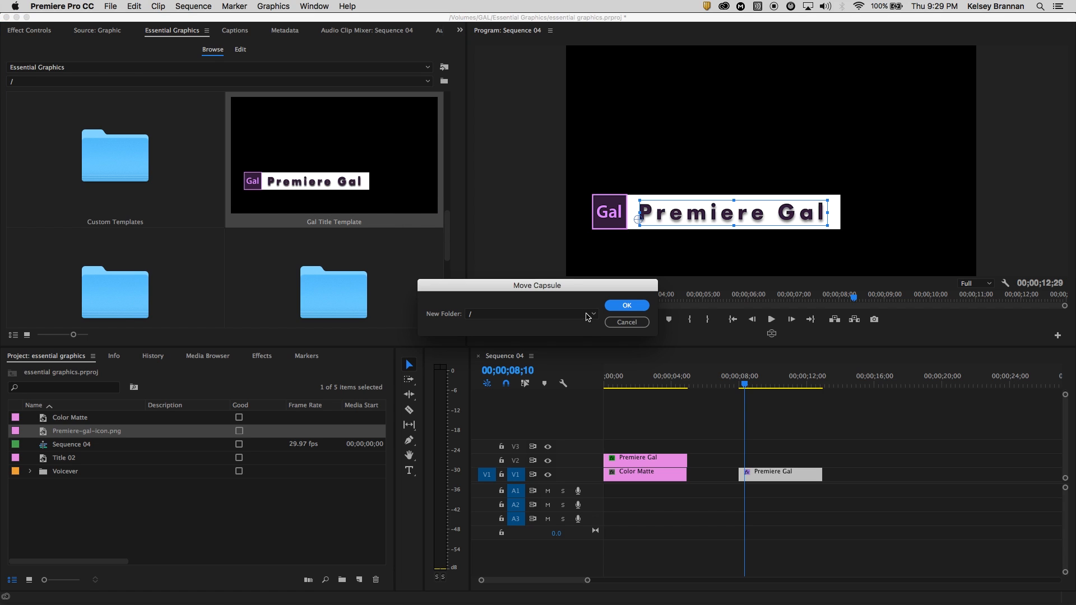
text(/Custom Gal Titles)
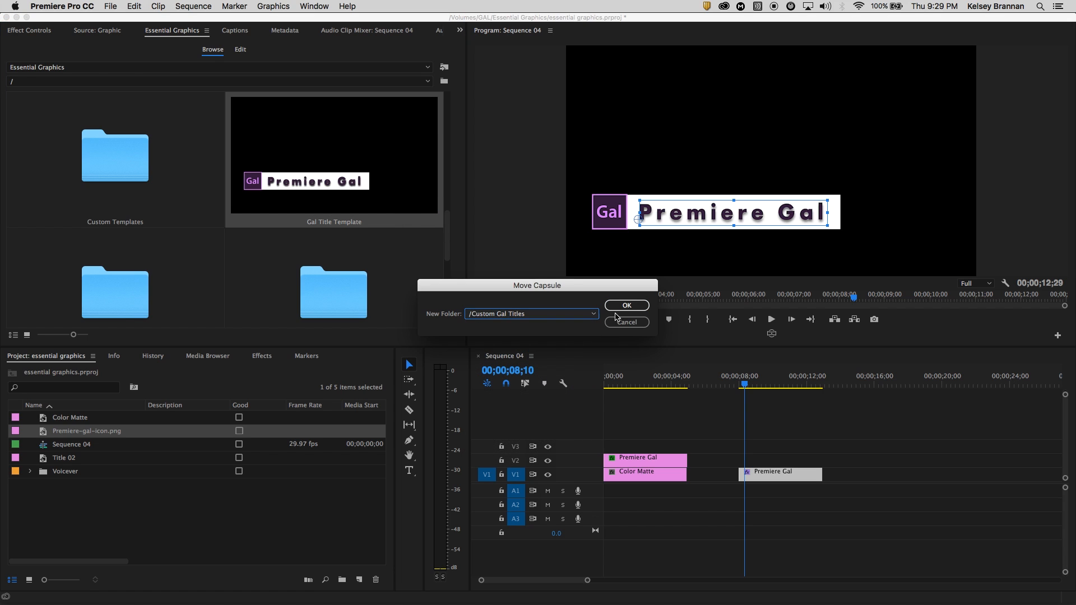
click(625, 306)
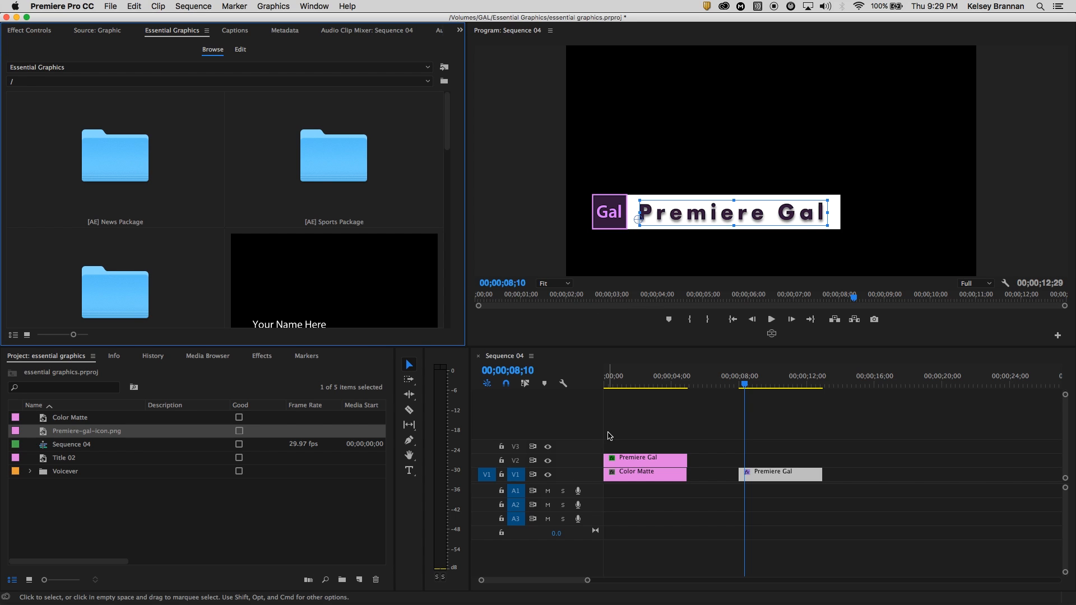
mouse_move(602, 433)
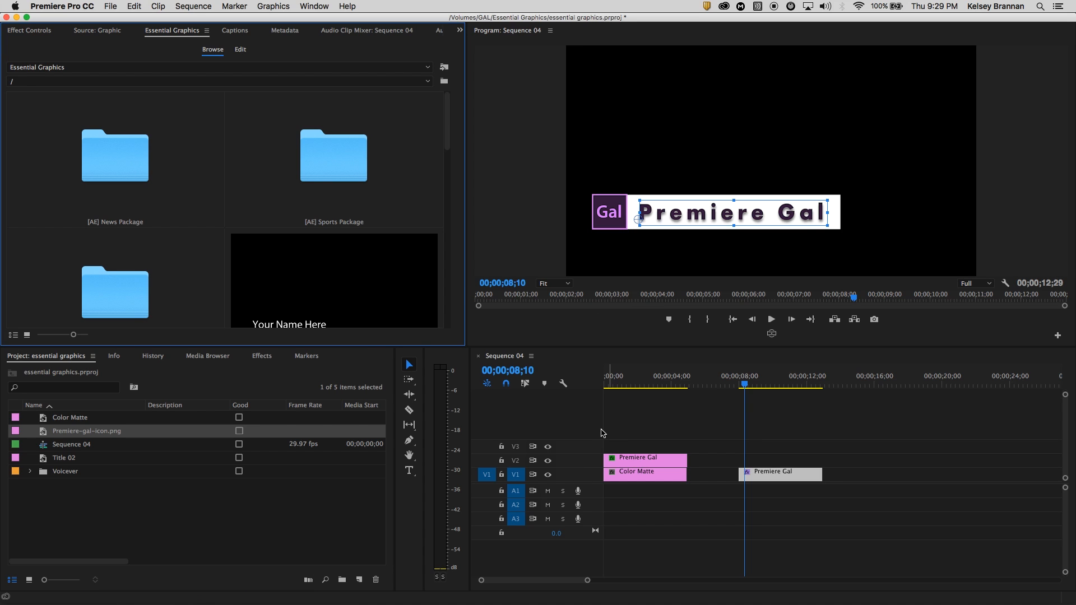